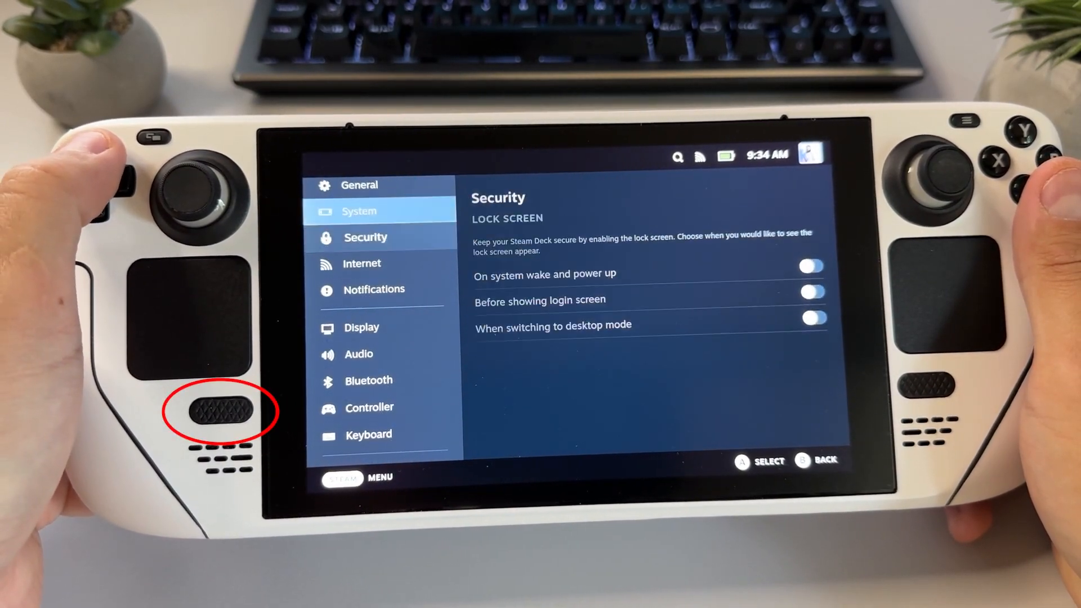
Check free space on the internal drive and microSD card, then open the Steam menu
left_click(359, 211)
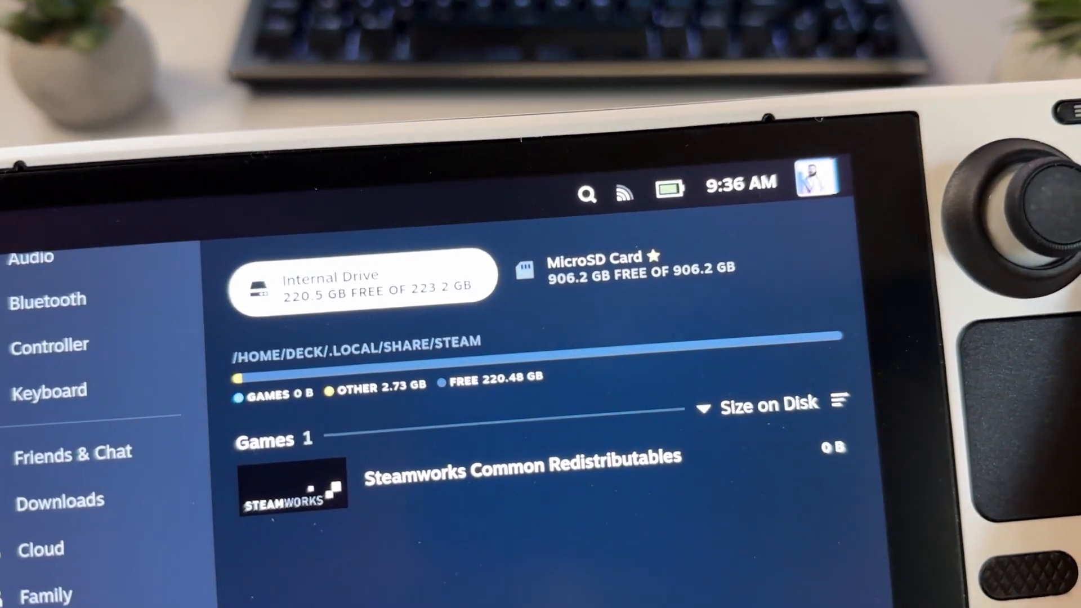
left_click(607, 276)
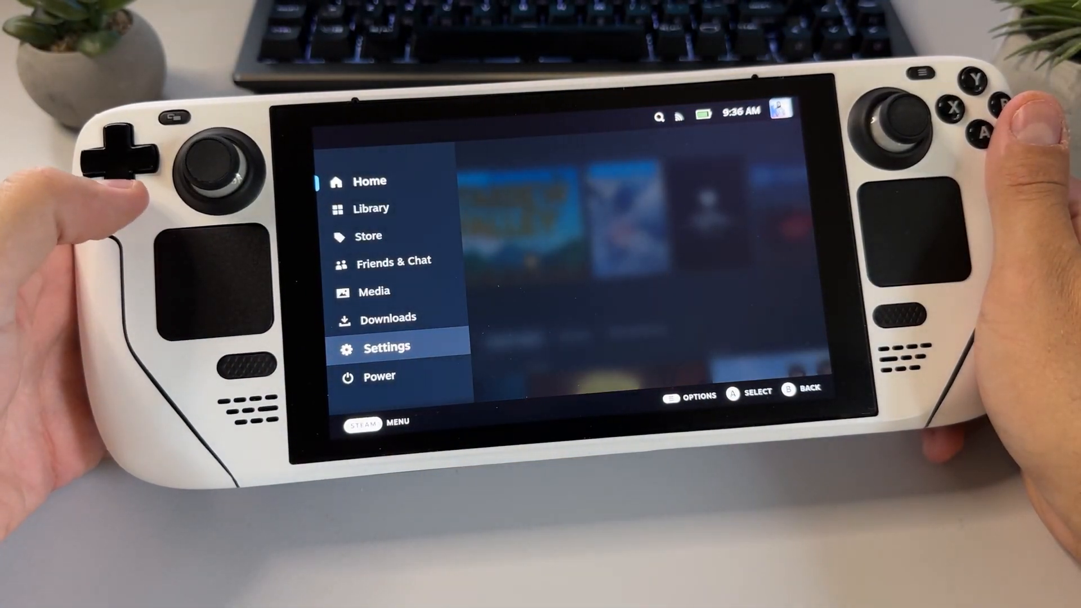
Switch the Steam Deck to desktop mode from the Power options
key("Down")
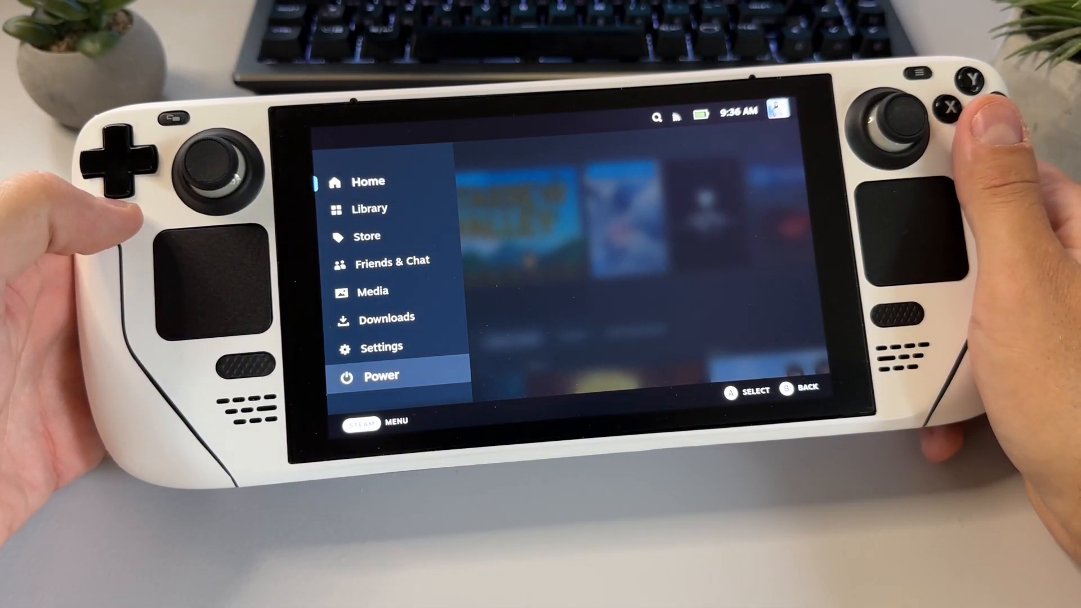
left_click(380, 375)
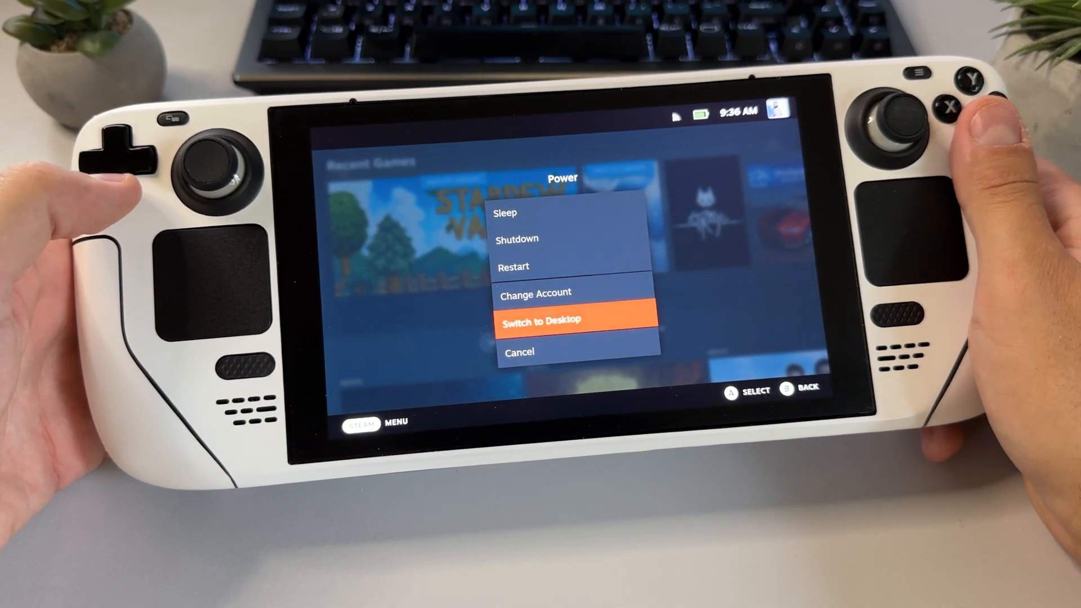
left_click(542, 320)
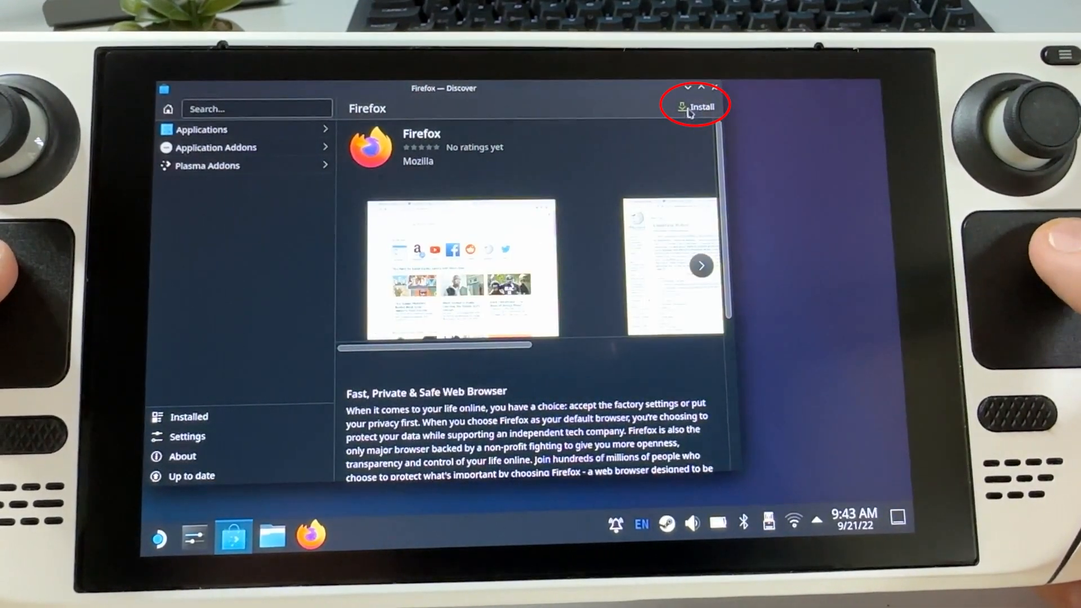
Install Firefox from its Discover store page
left_click(696, 106)
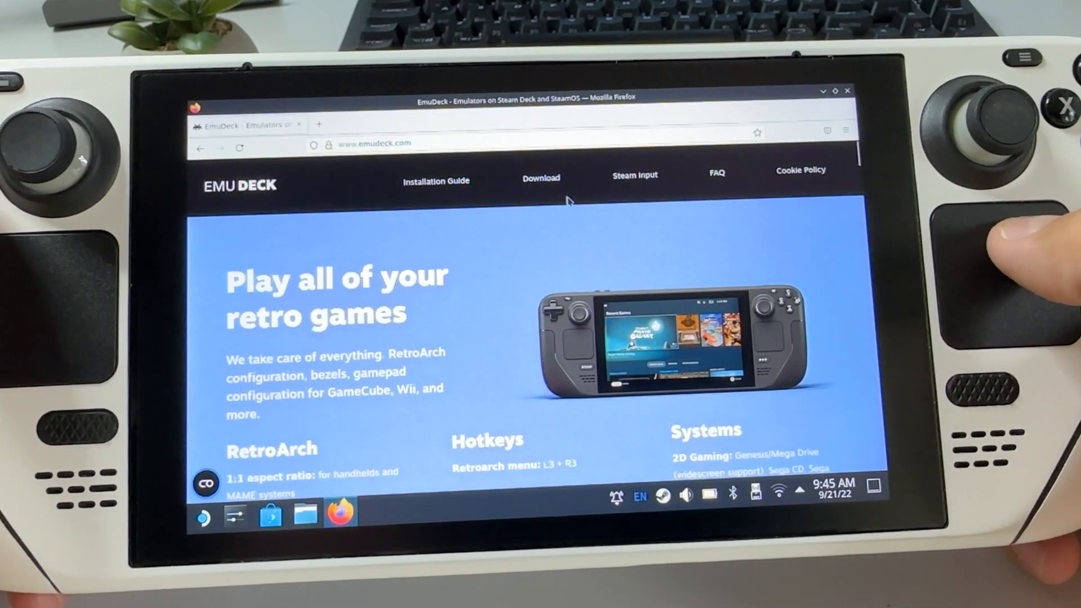
Download the EmuDeck installer from the site and open the full downloads list
left_click(540, 177)
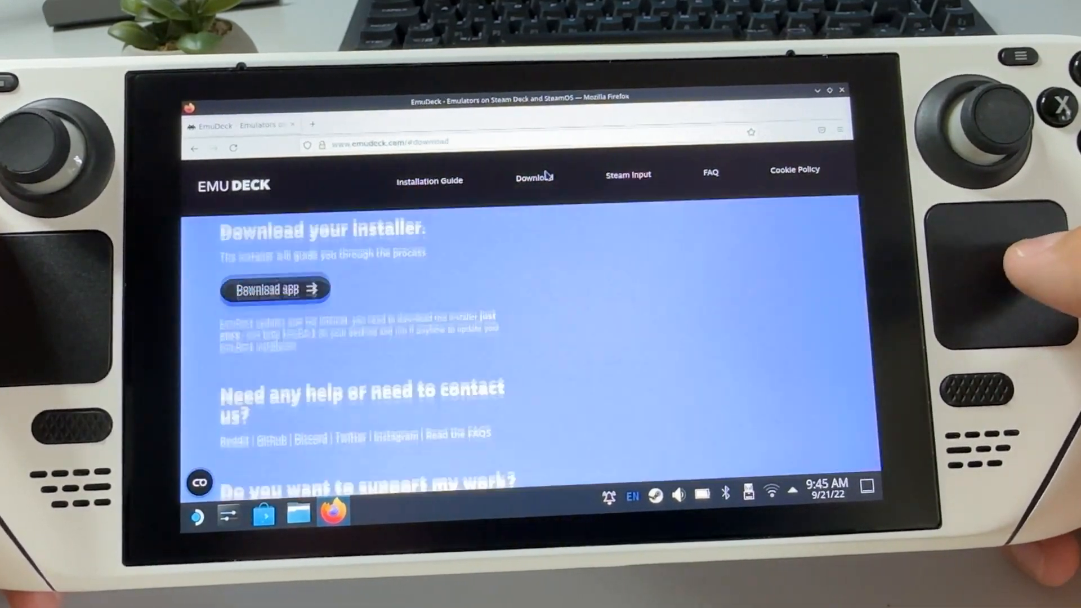
scroll("down", 3)
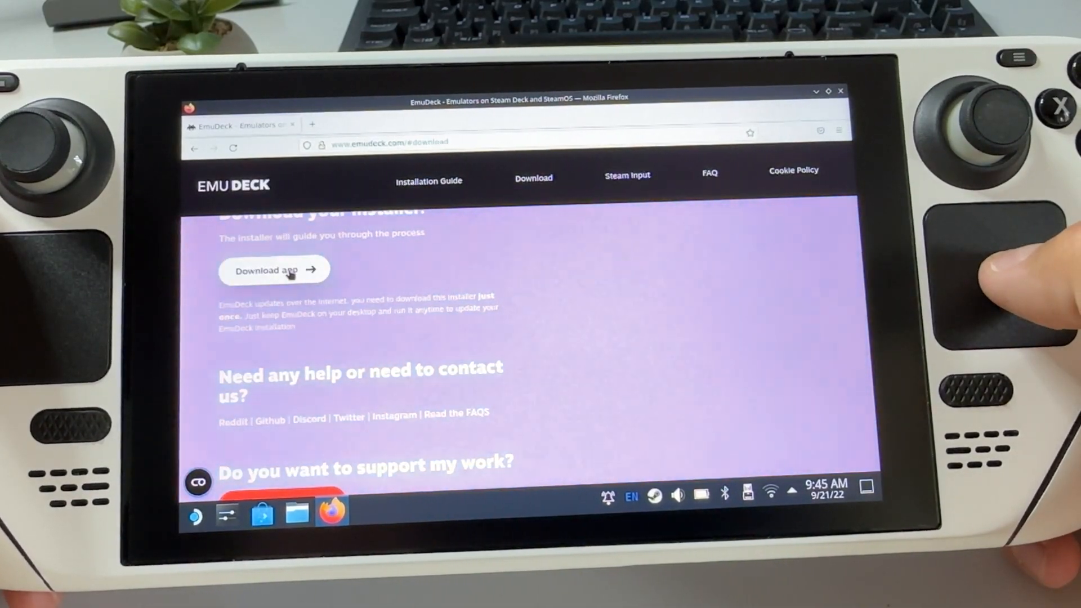
left_click(270, 269)
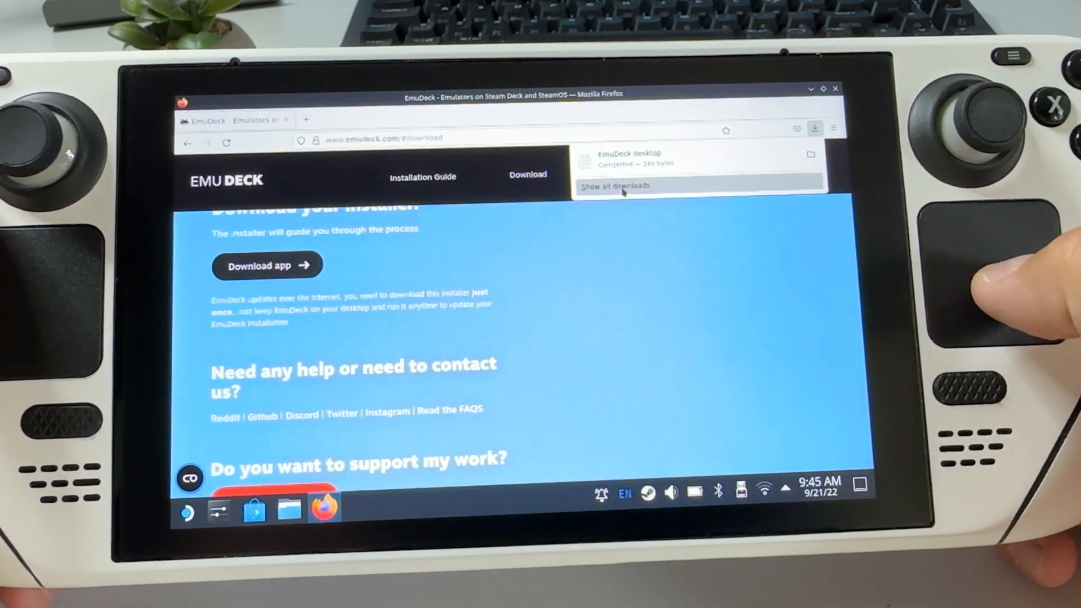
left_click(612, 185)
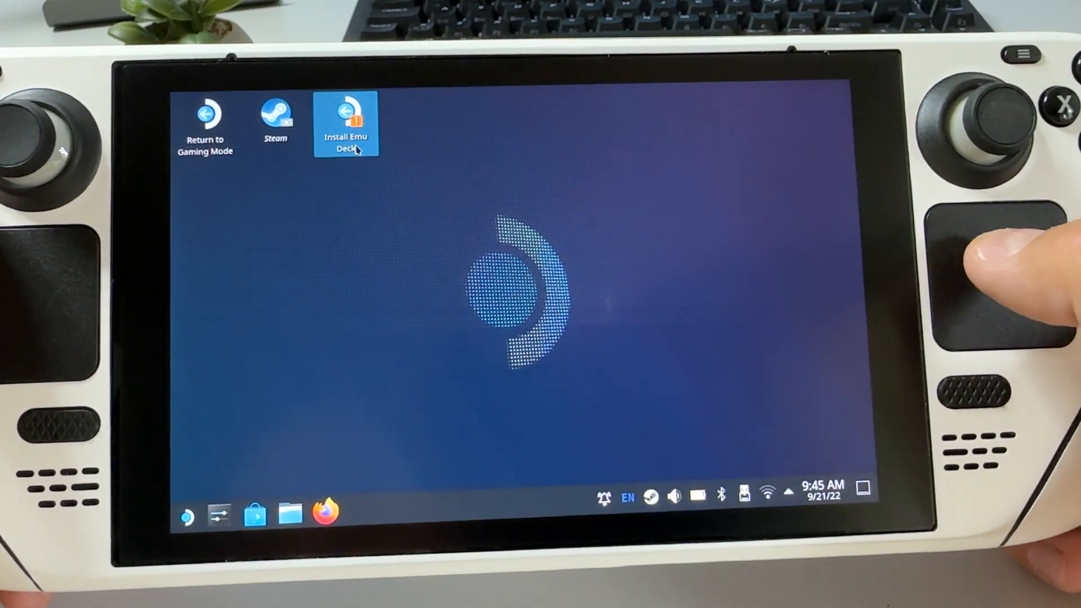
Launch Install EmuDeck, agree to continue and dismiss the changelog
double_click(346, 121)
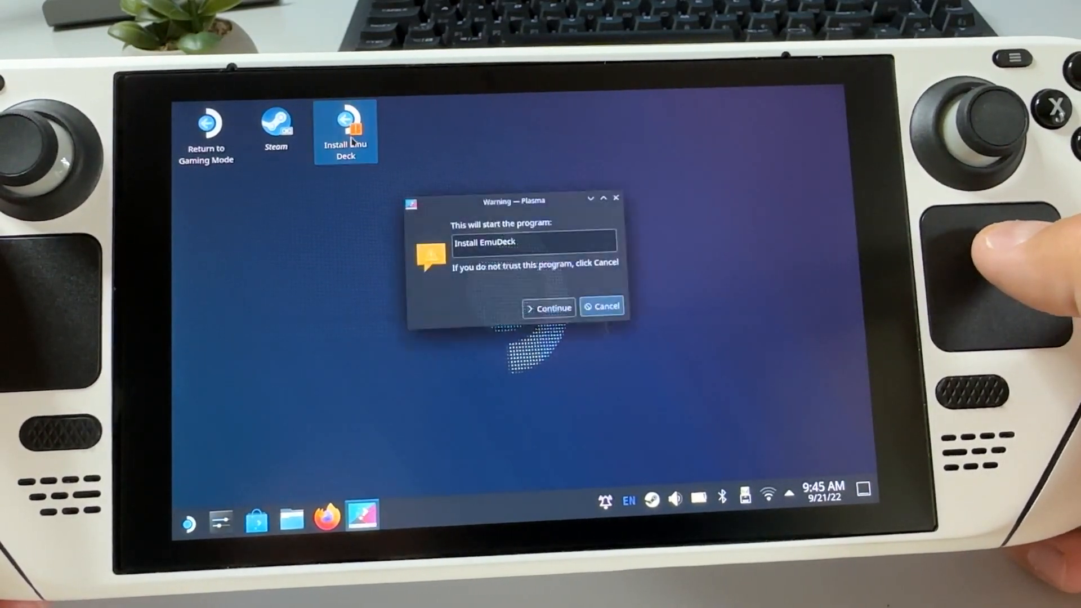
left_click(547, 306)
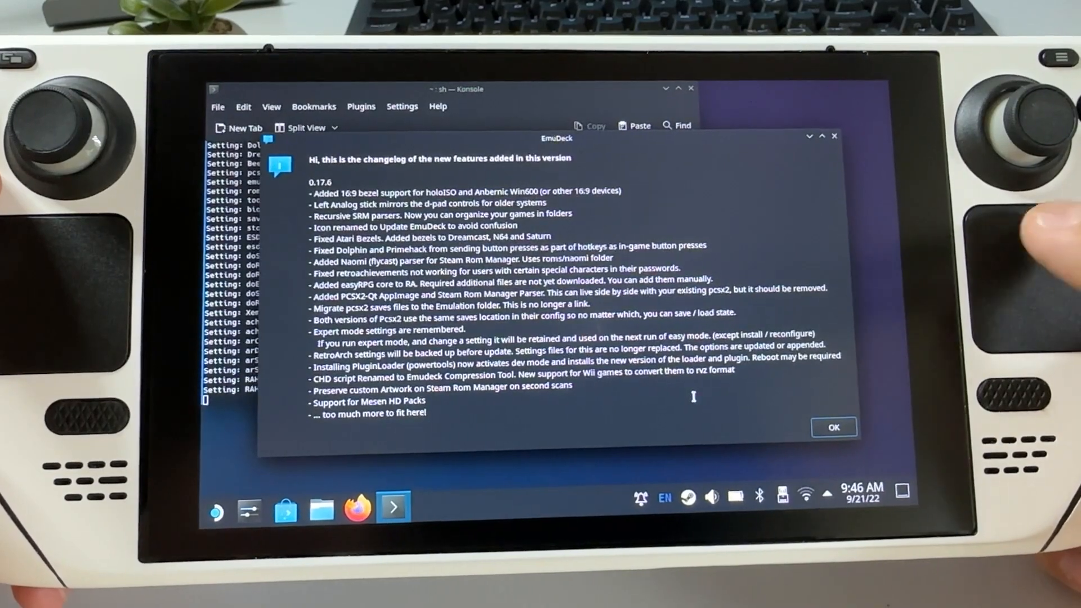
left_click(834, 427)
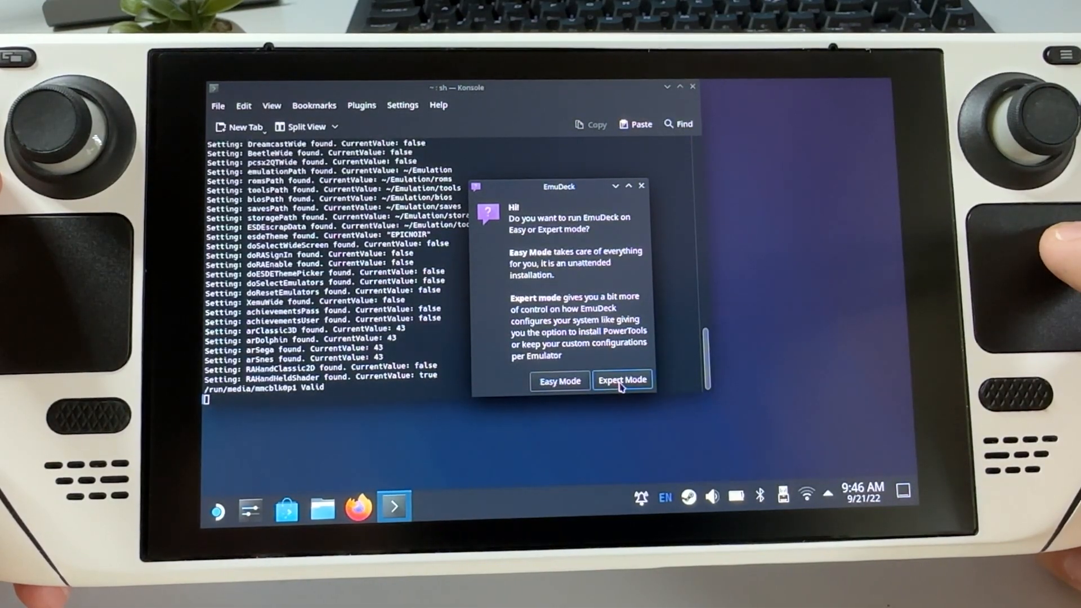
Choose Expert Mode and confirm the SD card as install location
left_click(621, 380)
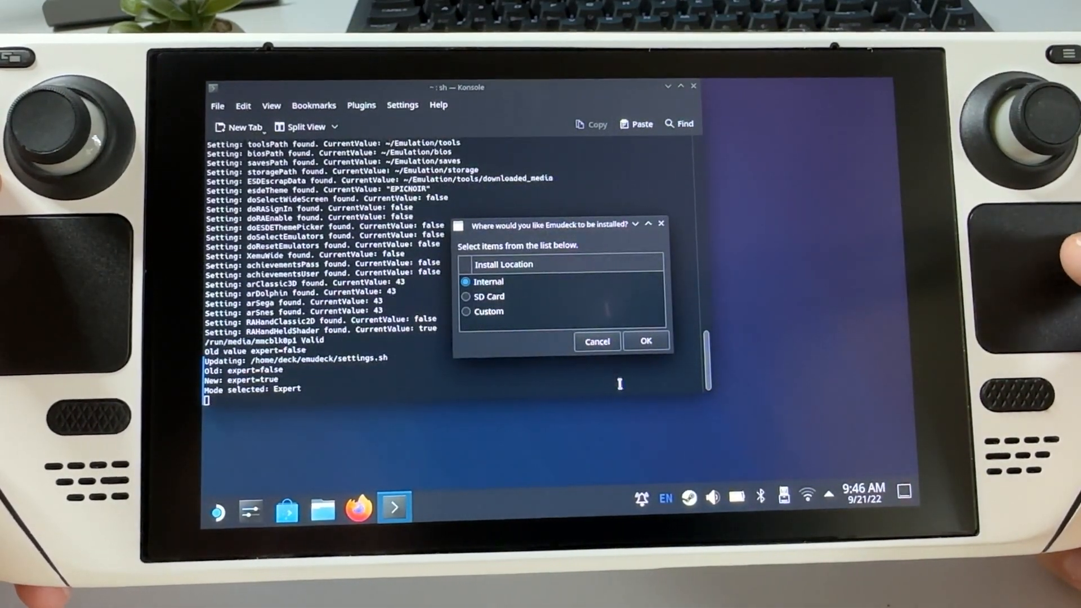
left_click(490, 296)
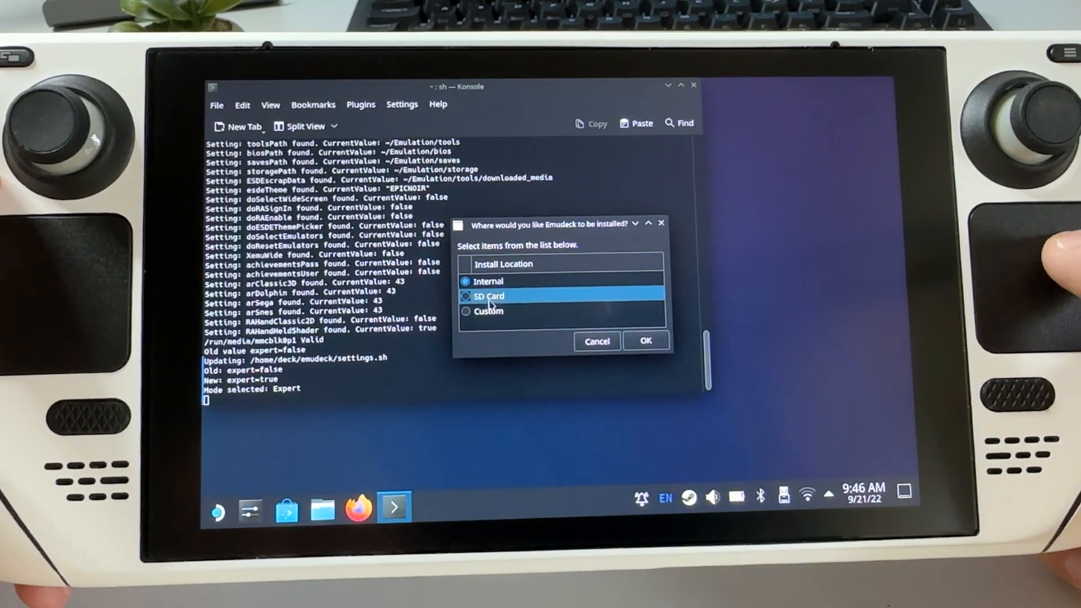
left_click(466, 296)
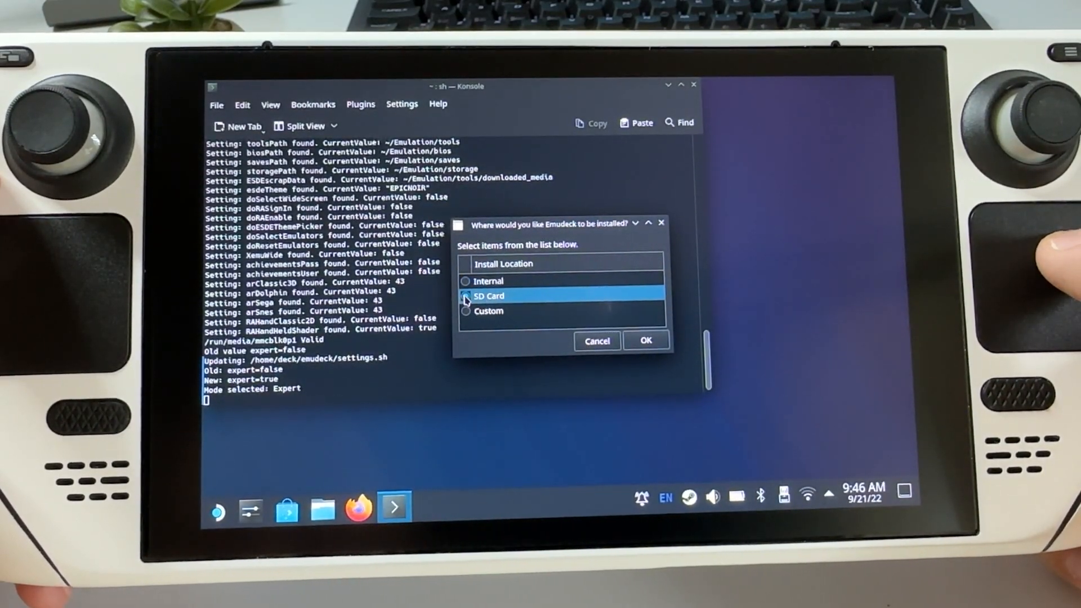
left_click(465, 295)
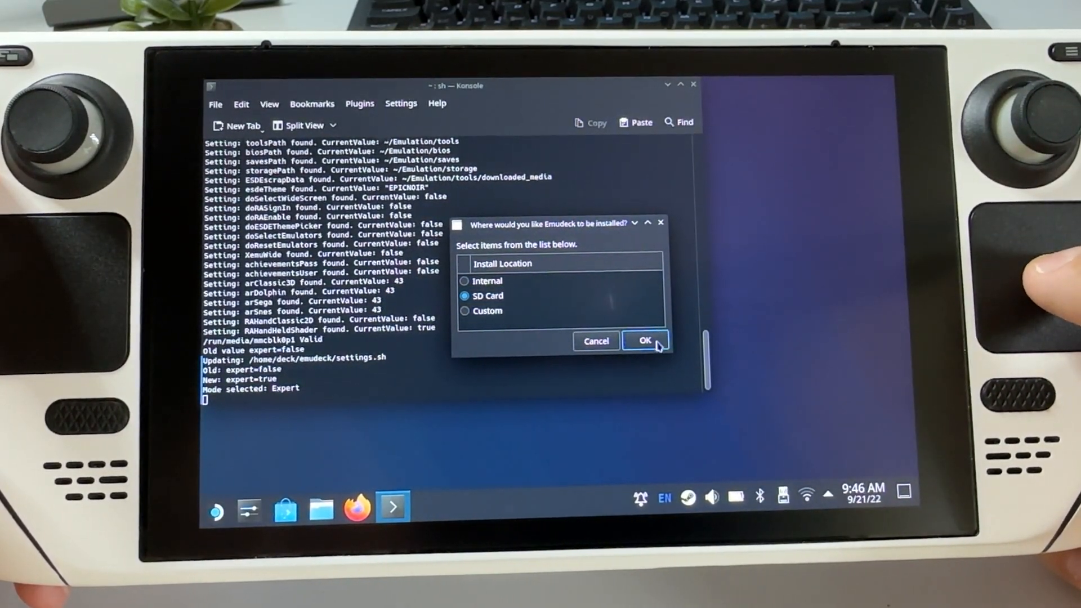
left_click(645, 341)
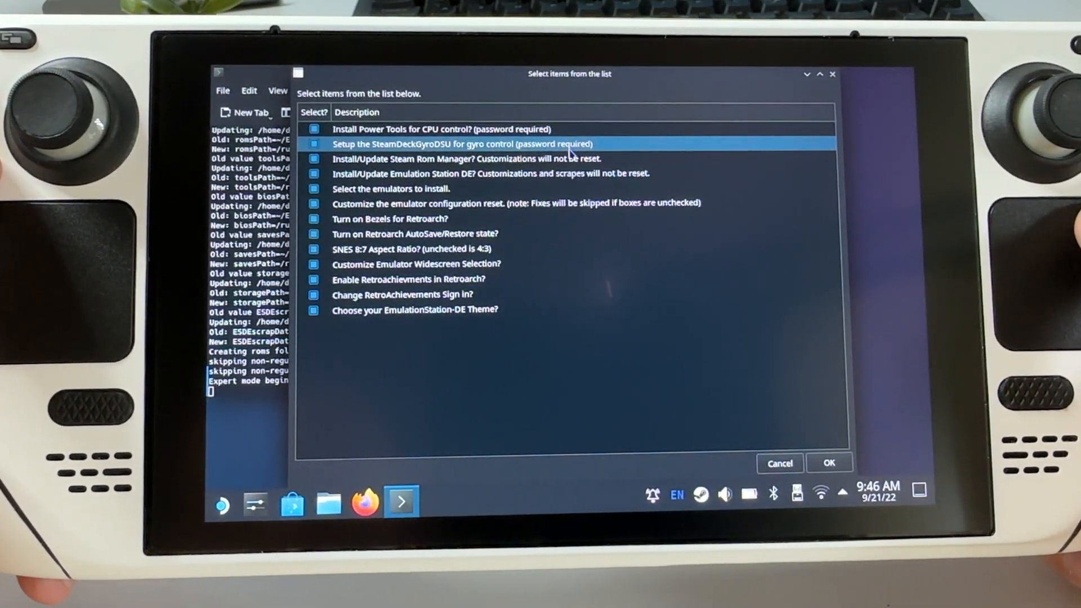
Enable gyro setup, Steam Rom Manager, config reset, RetroArch autosave and widescreen options
left_click(469, 158)
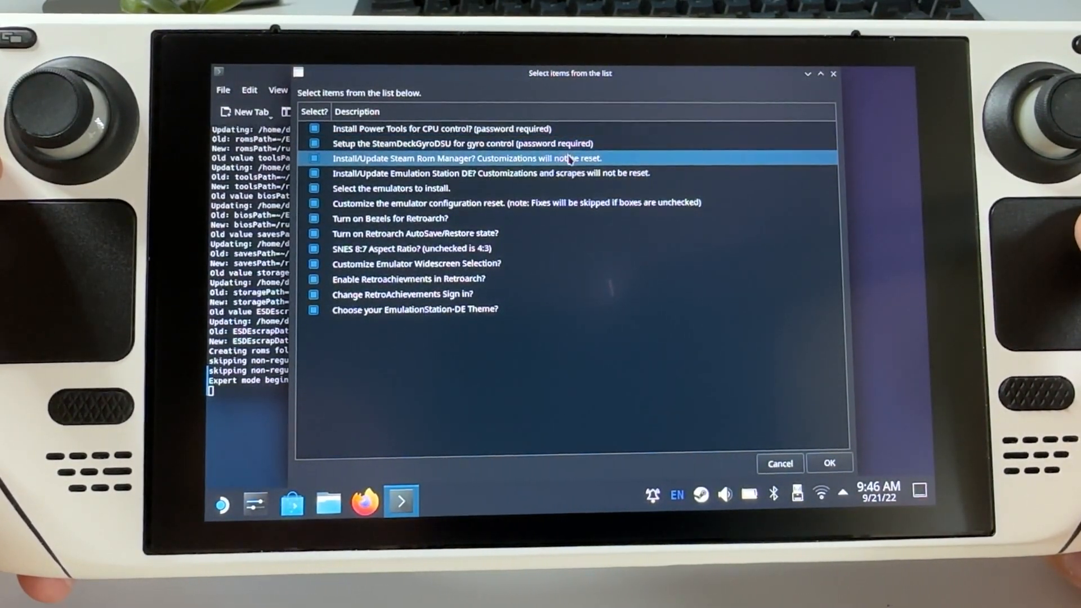
left_click(492, 172)
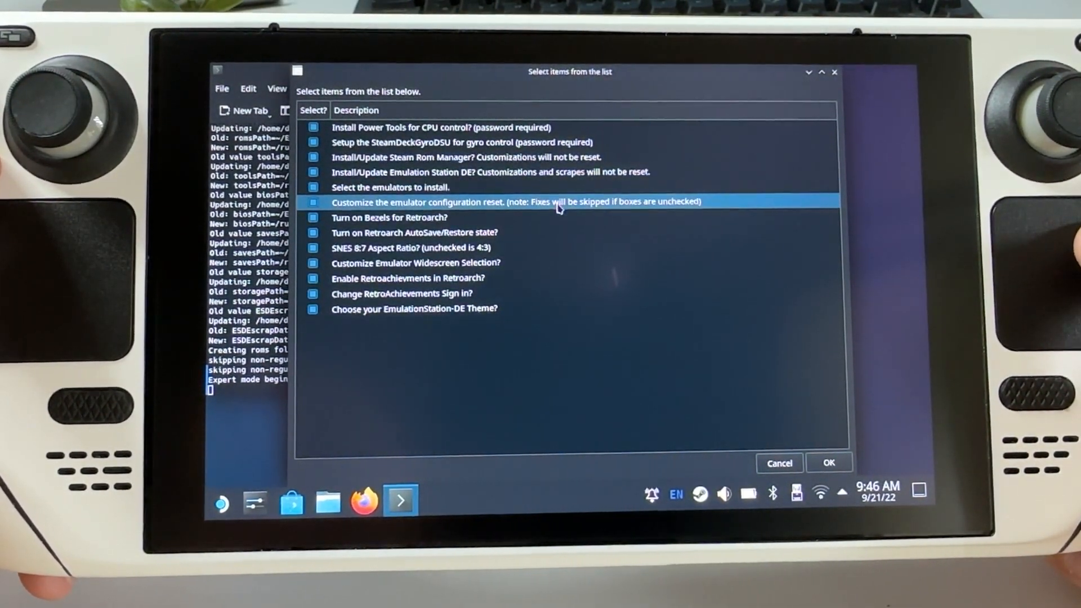
left_click(414, 231)
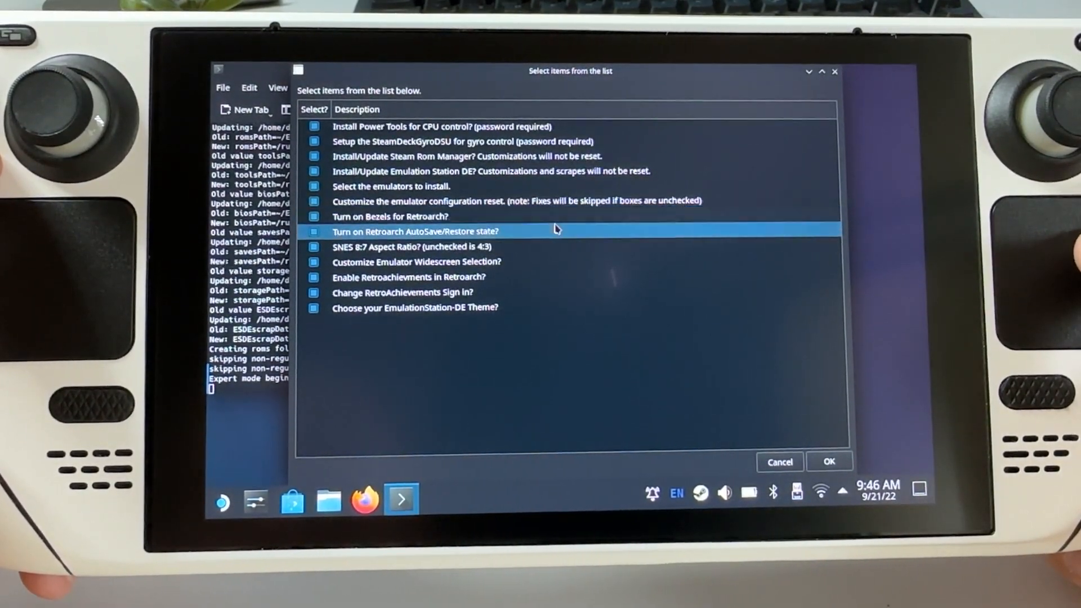
left_click(418, 262)
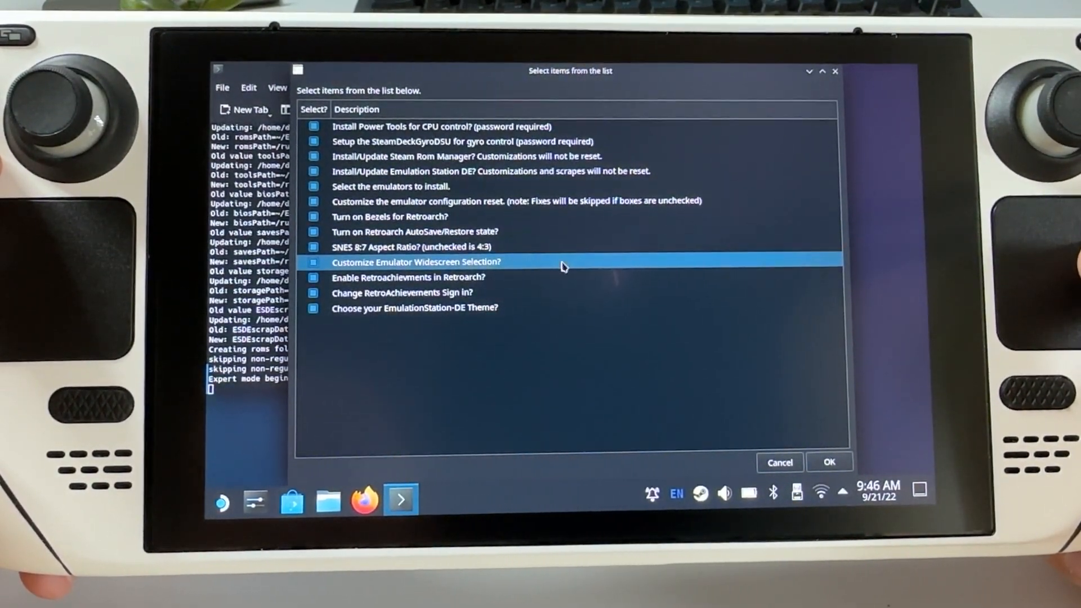
left_click(829, 461)
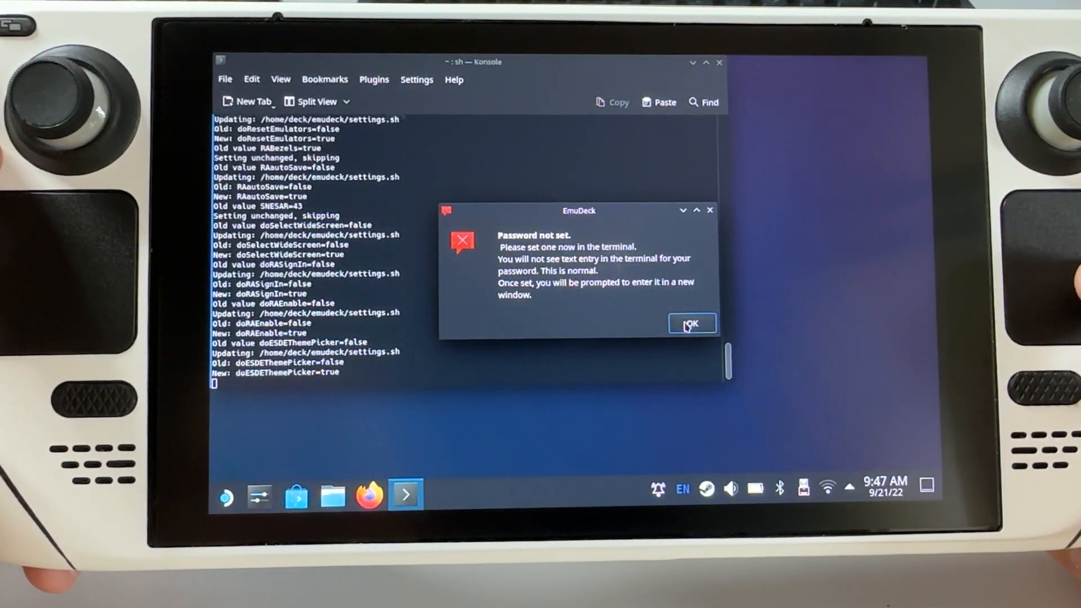
Acknowledge the password-not-set warnings and set the Deck account password in Konsole
left_click(212, 500)
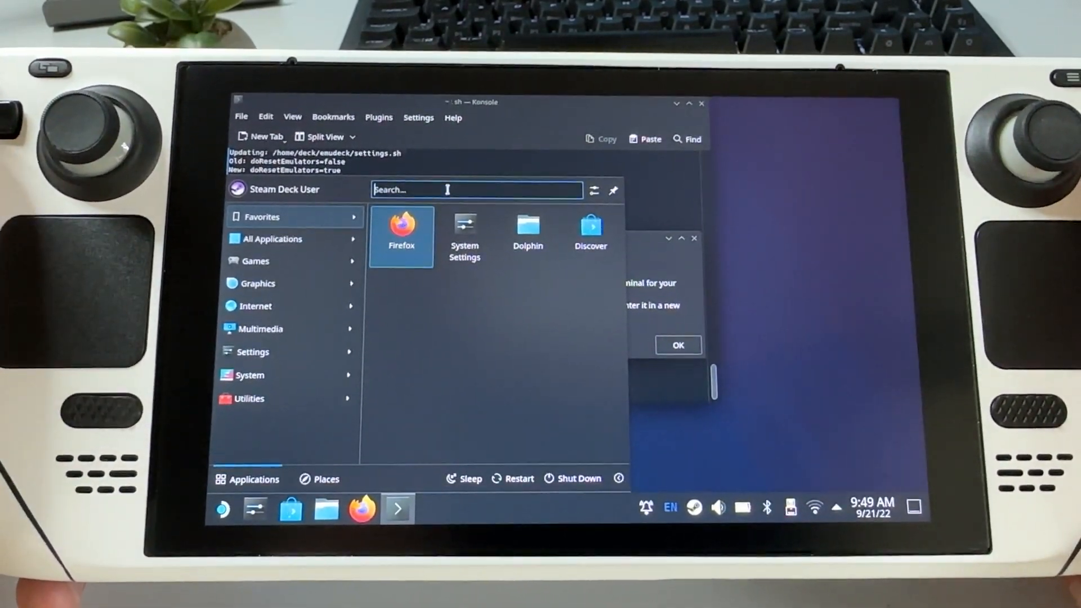
left_click(476, 190)
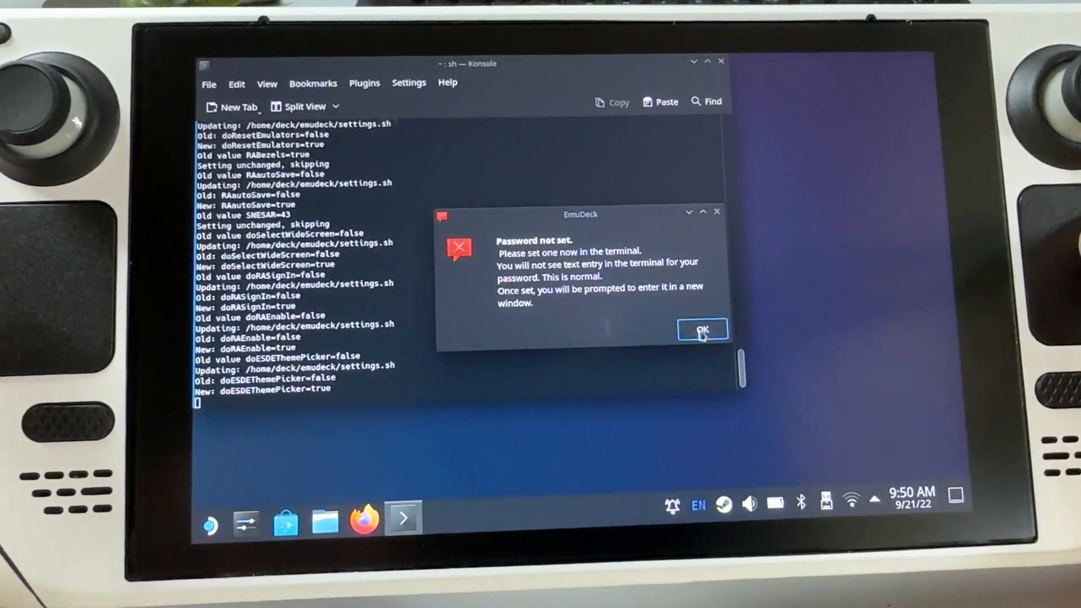
left_click(702, 330)
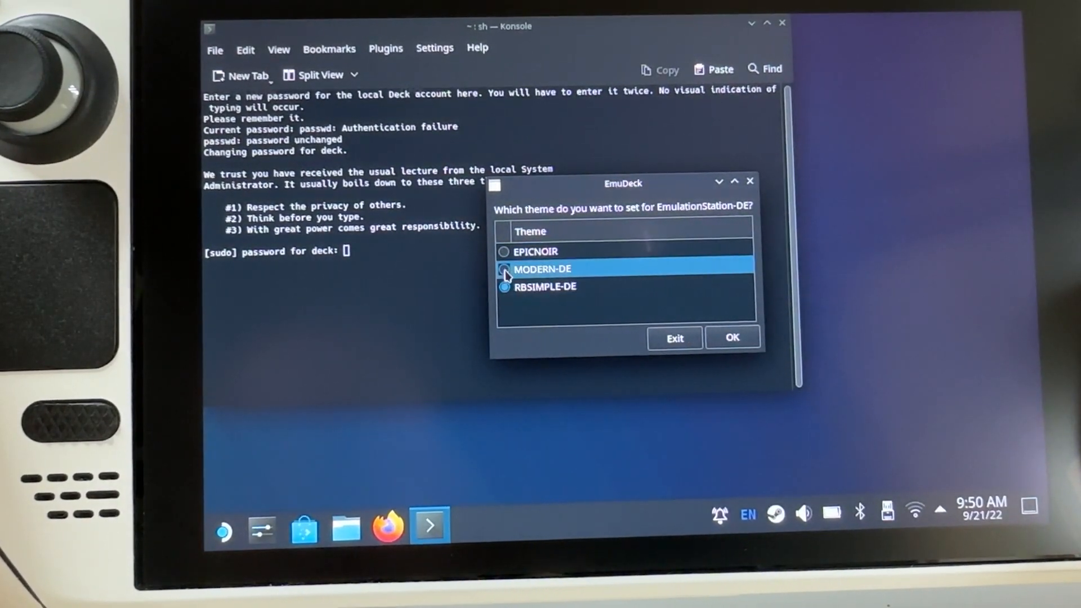
Select the MODERN-DE theme and keep PrimeHack among the emulators to install
left_click(503, 268)
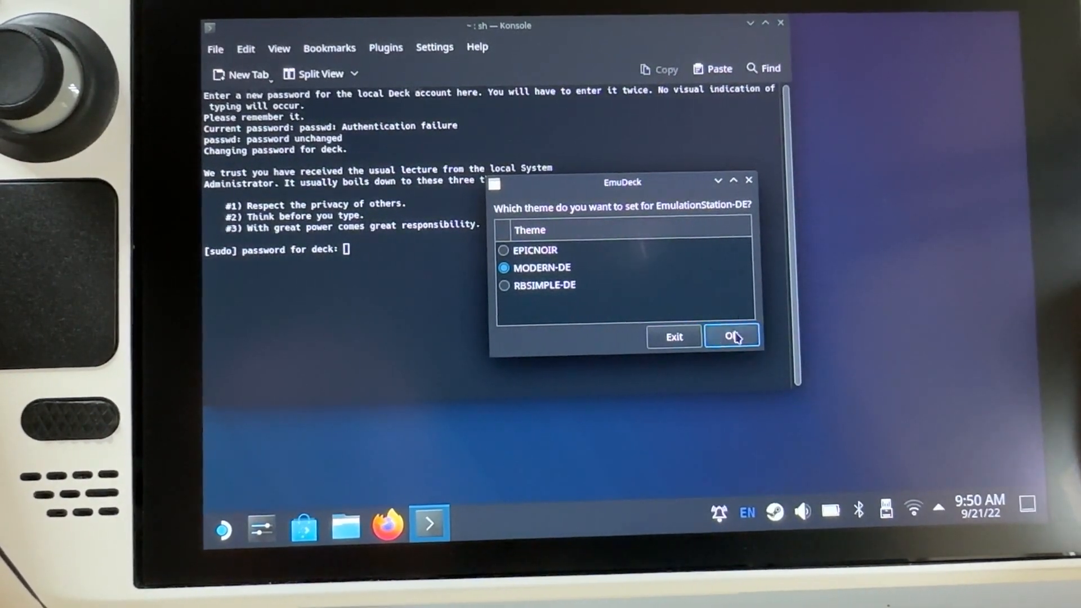
left_click(732, 337)
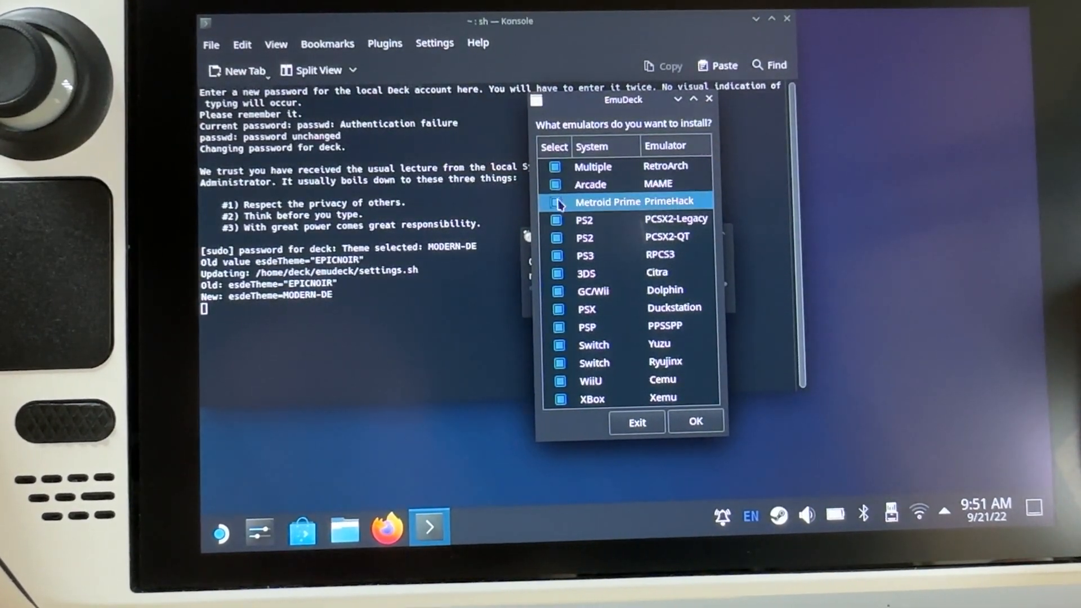
left_click(555, 201)
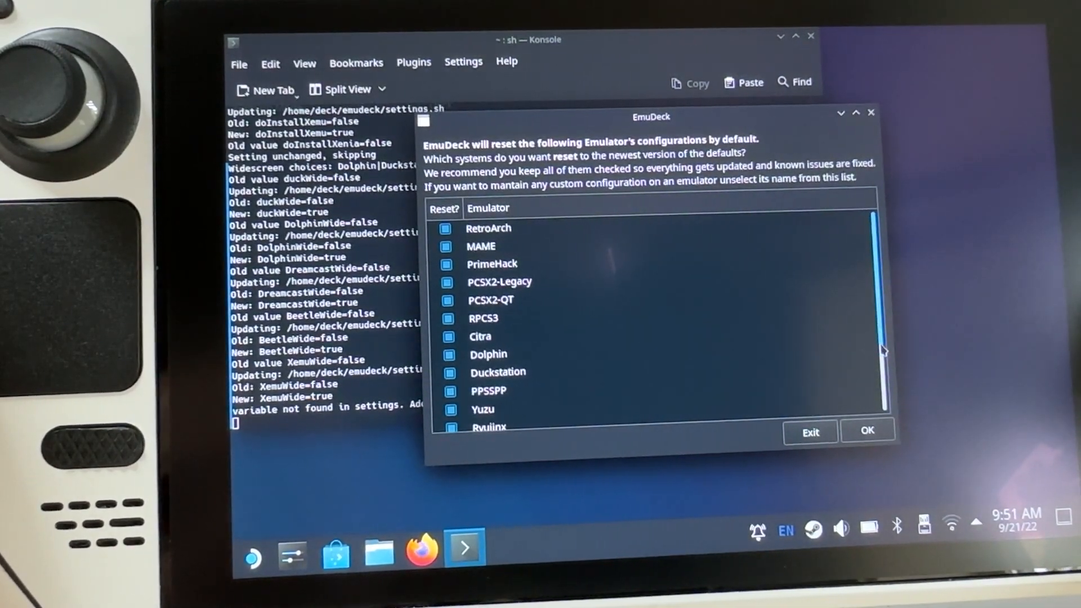
Leave every emulator checked for configuration reset and start the installation
scroll("down", 3)
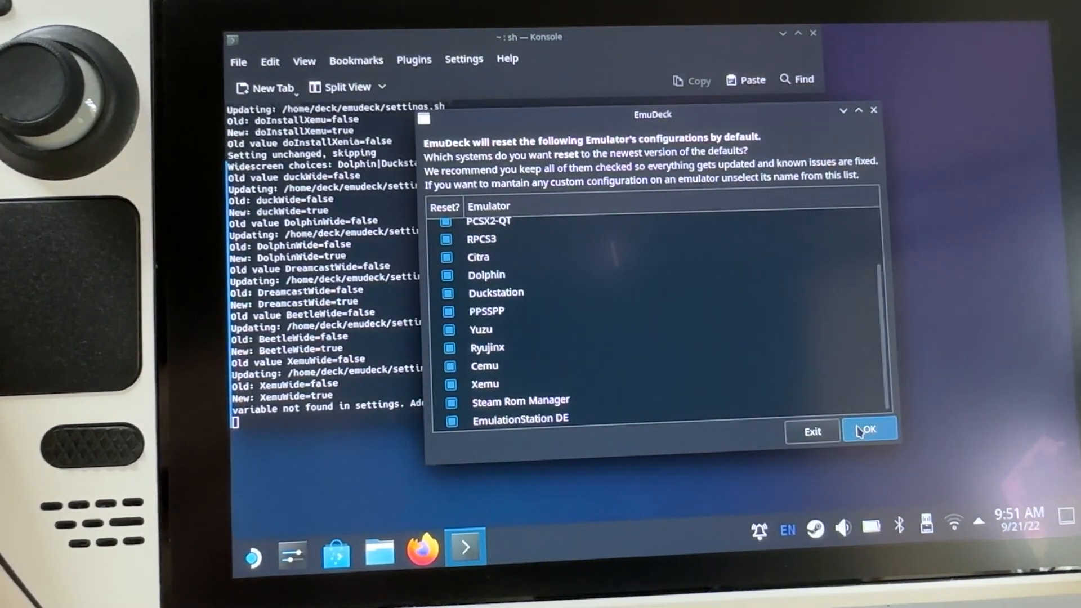
left_click(869, 430)
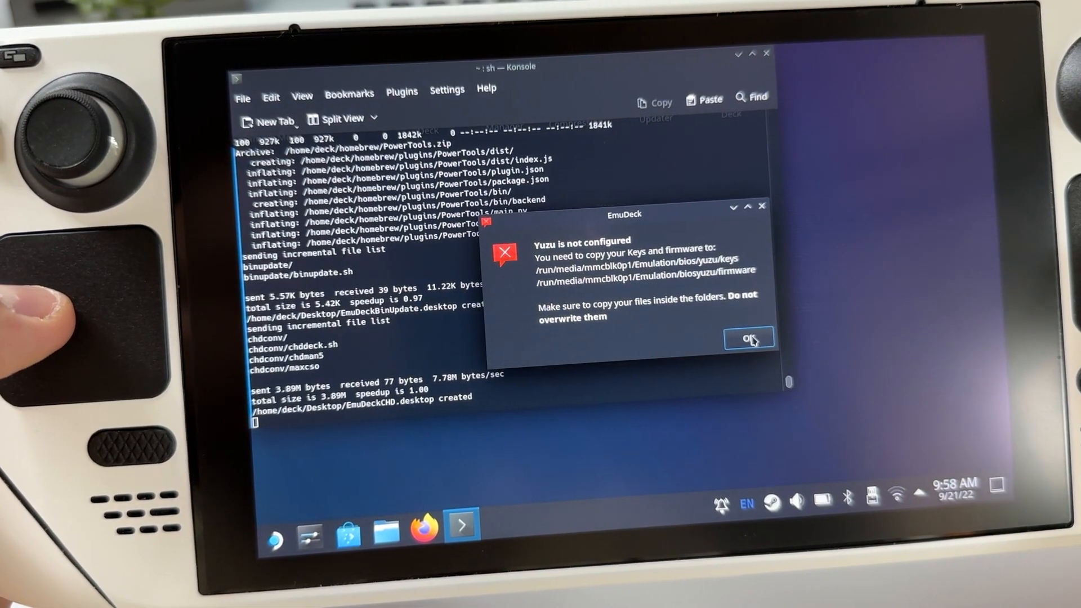
Dismiss the 'Yuzu is not configured' notice and exit the finished installer
left_click(749, 339)
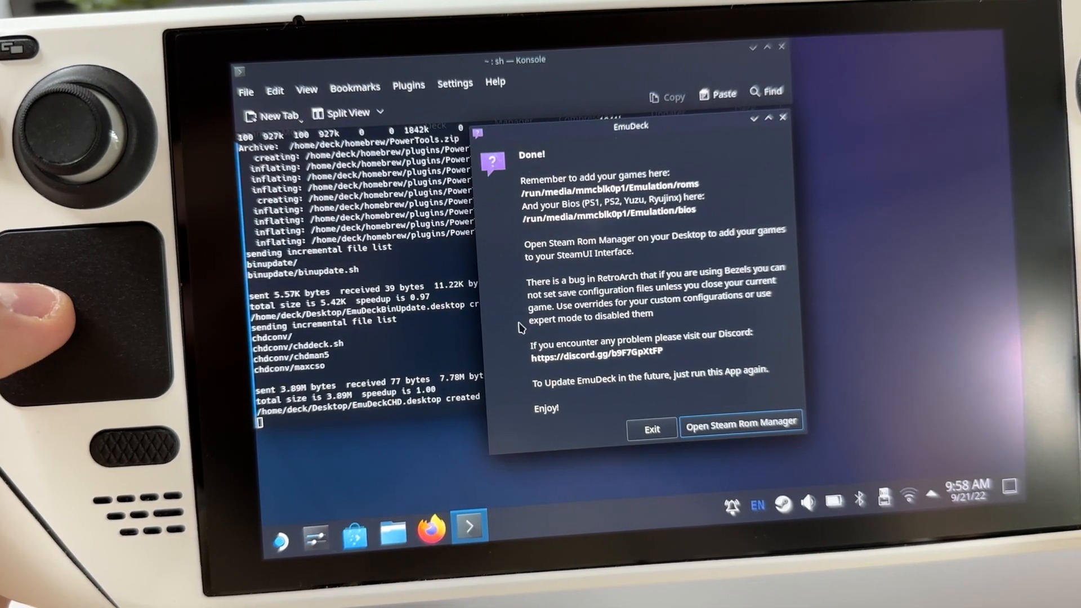
left_click(651, 427)
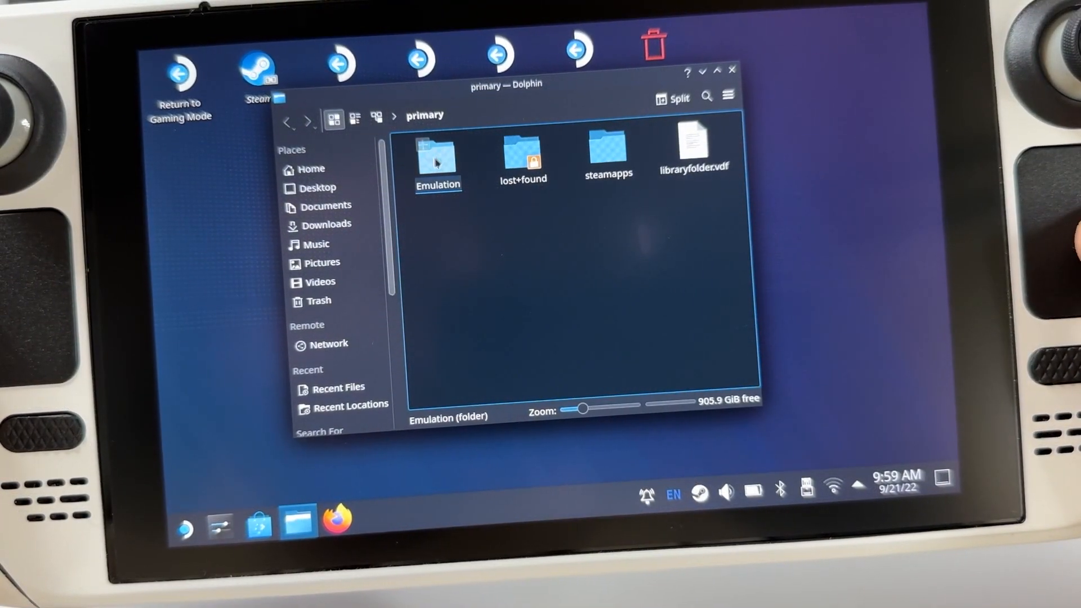
Open Emulation, then roms on the SD card, and scroll through the platform folders
left_click(437, 162)
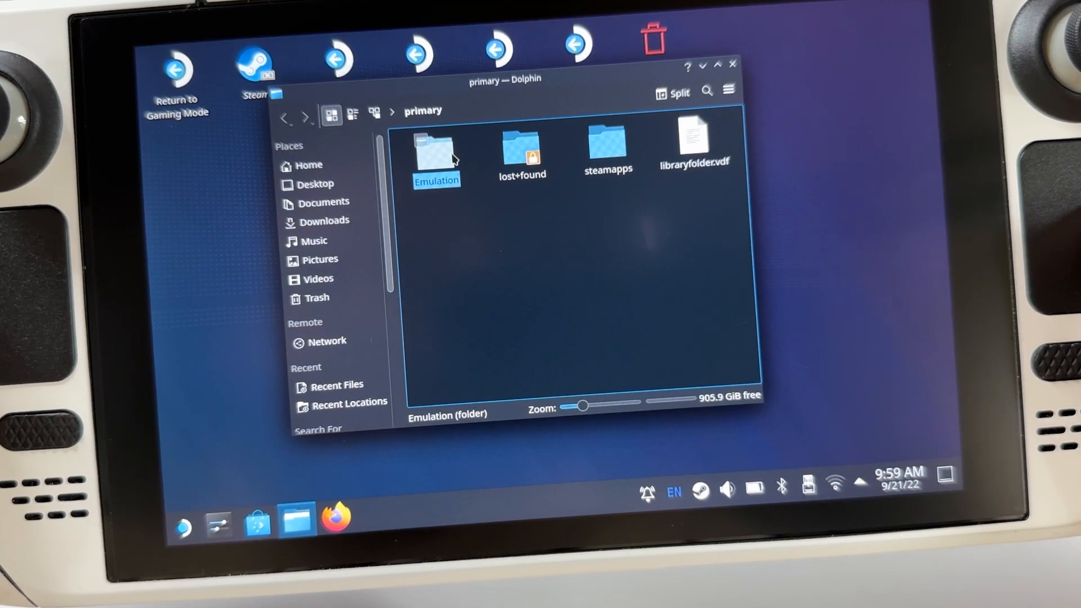
double_click(436, 149)
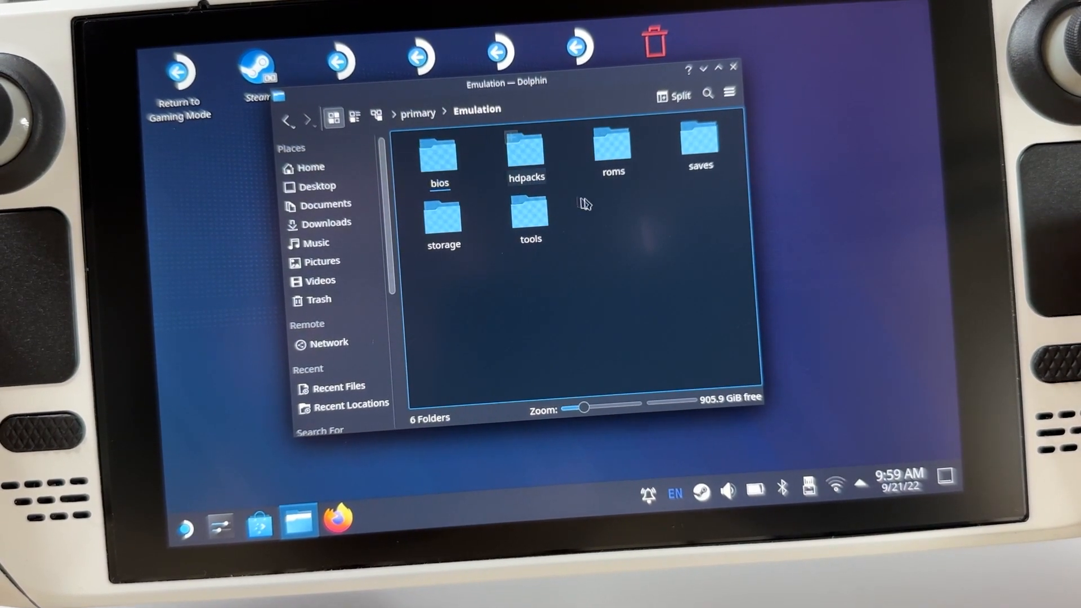
left_click(612, 150)
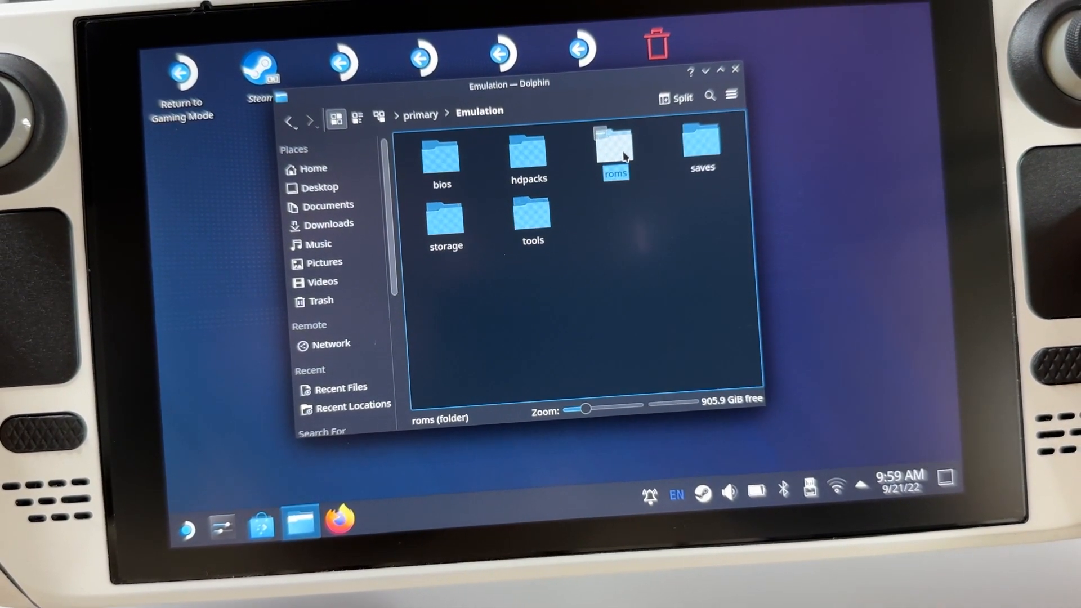
double_click(613, 153)
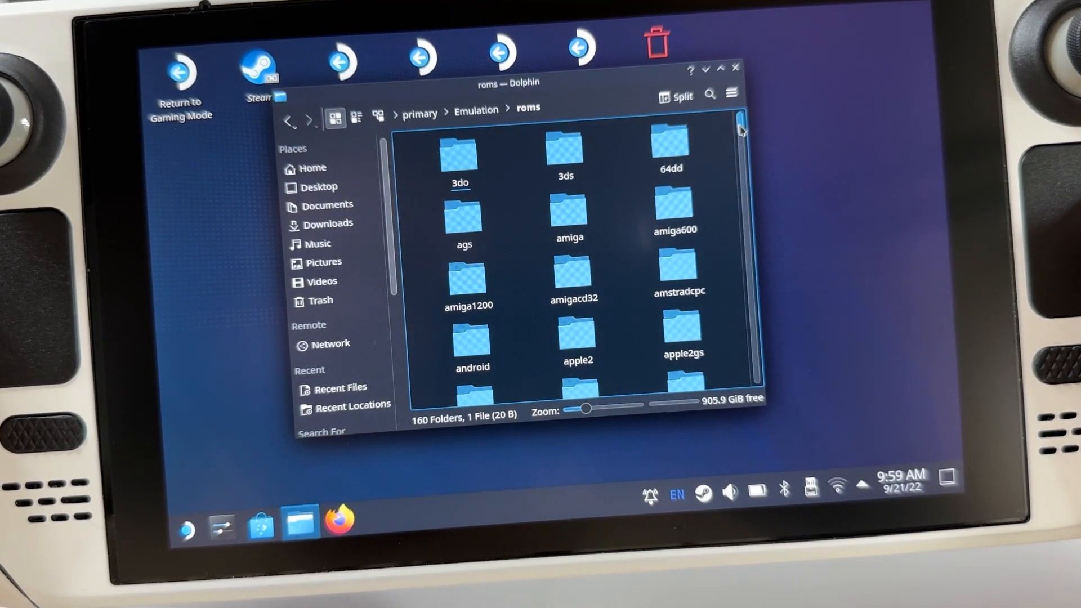
scroll("down", 3)
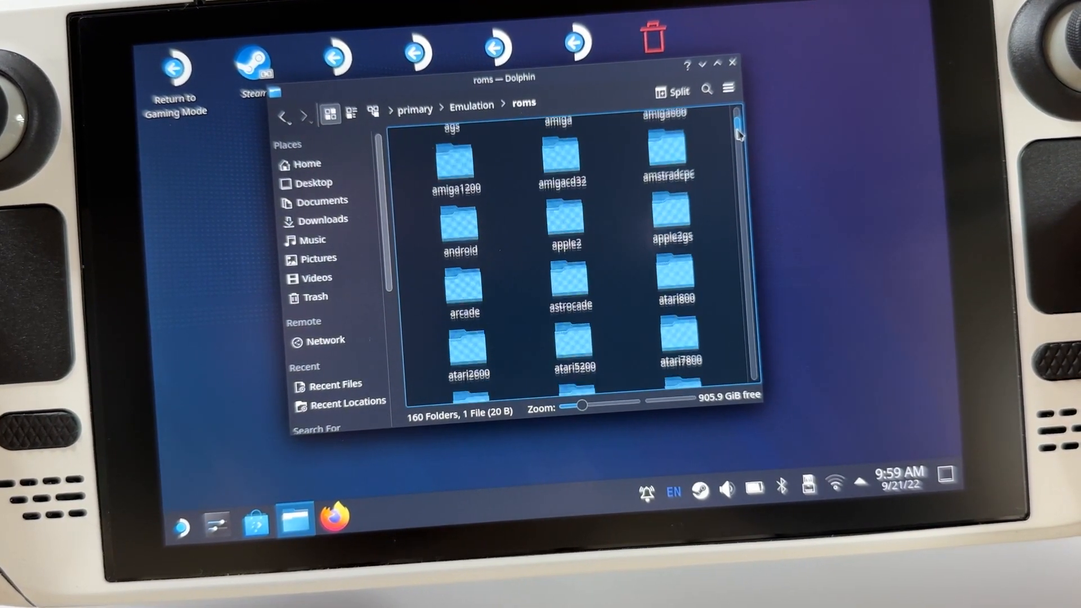
scroll("down", 3)
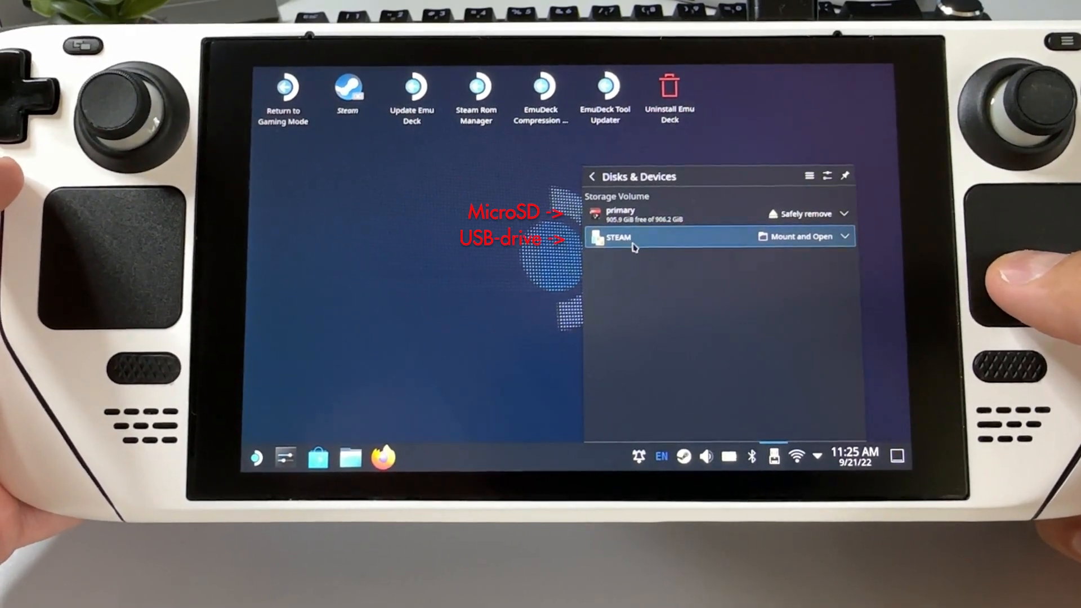
Mount the STEAM USB drive and open its Nintendo Wii U folder
left_click(801, 237)
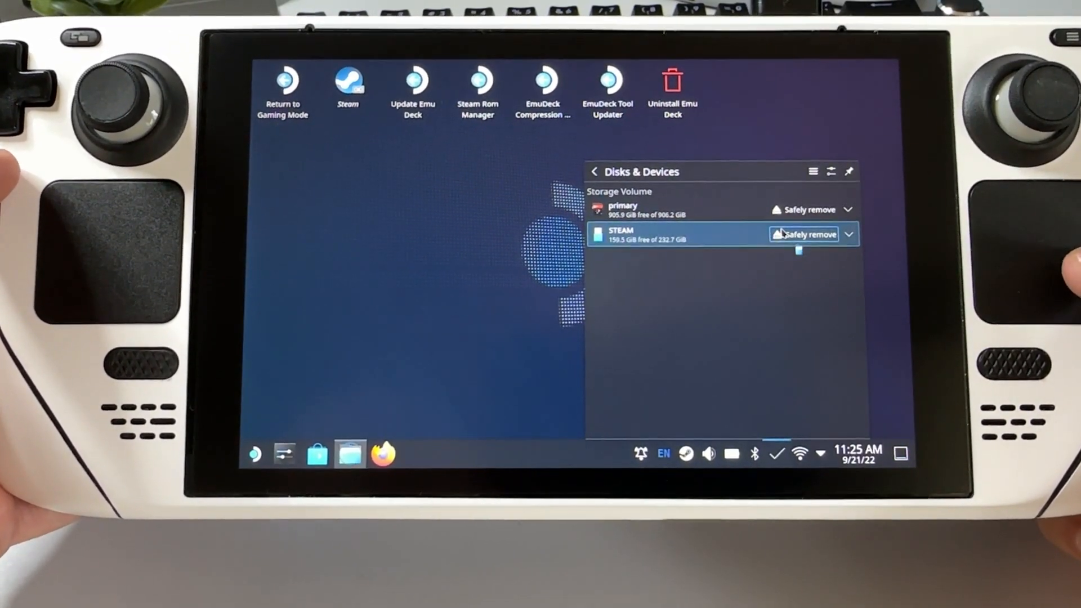
left_click(620, 234)
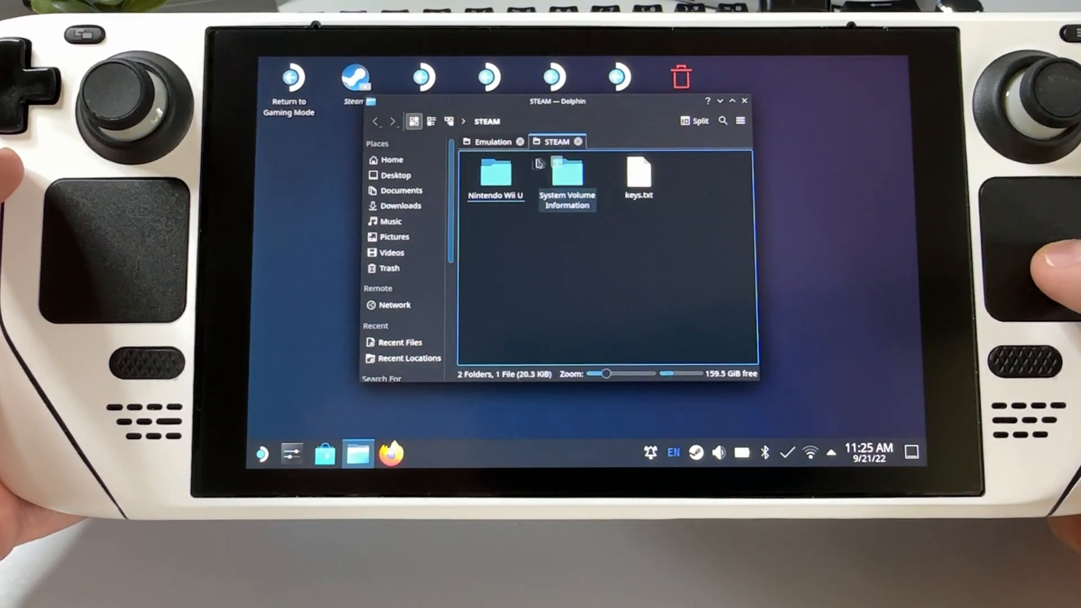
left_click(495, 172)
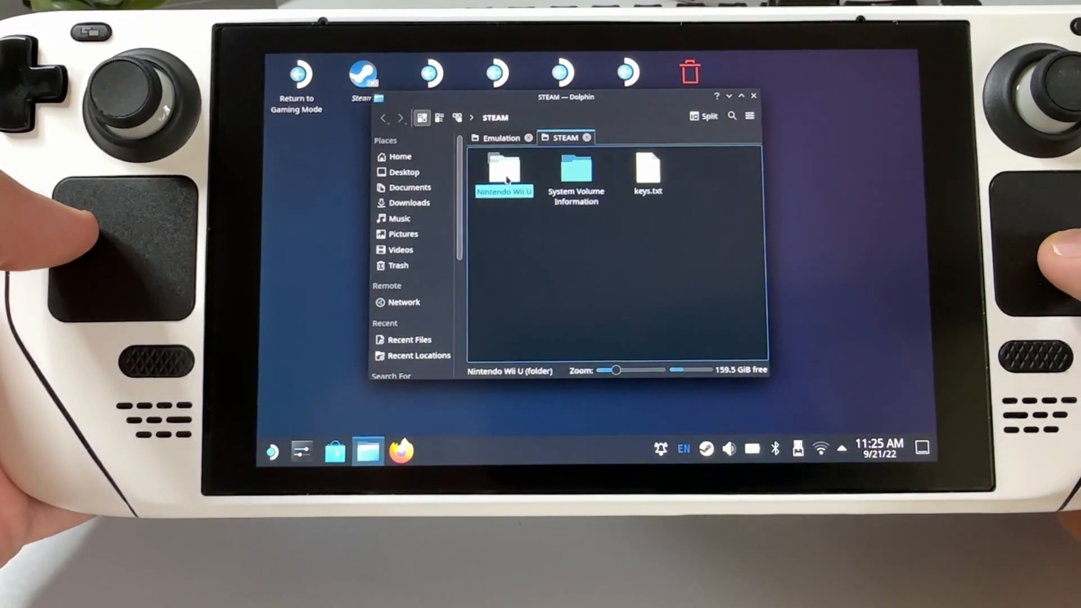
double_click(504, 169)
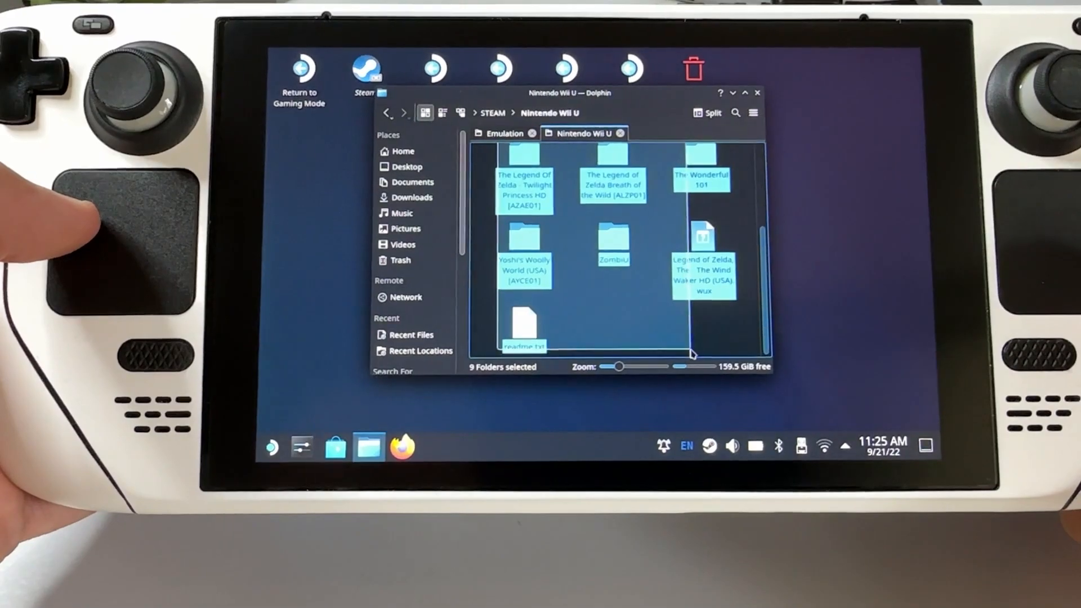
Select the Wii U games except readme.txt, then return to the Emulation folder
left_click(524, 324)
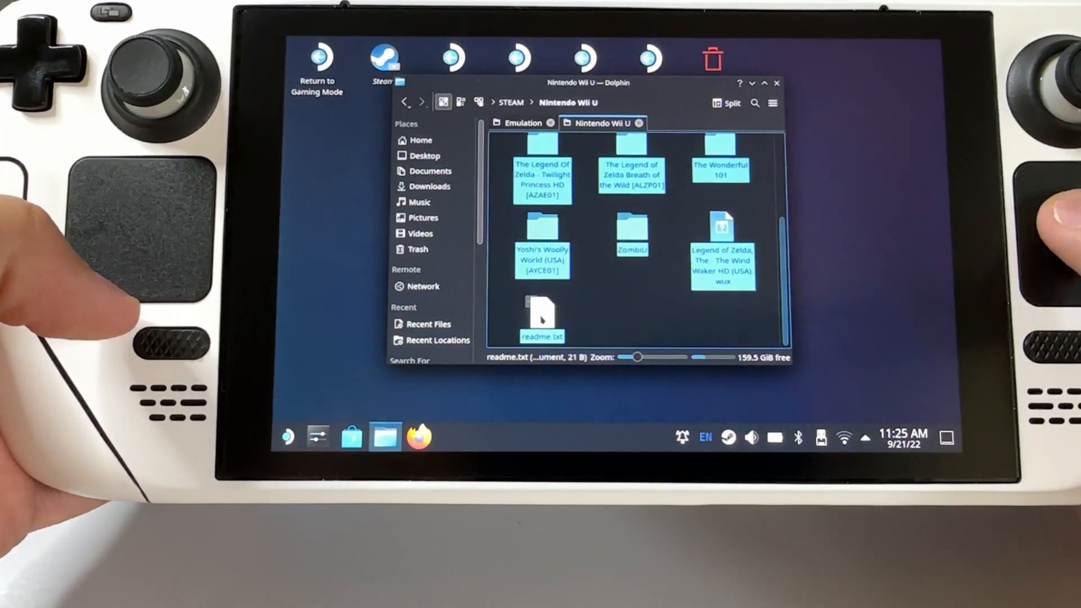
left_click(543, 227)
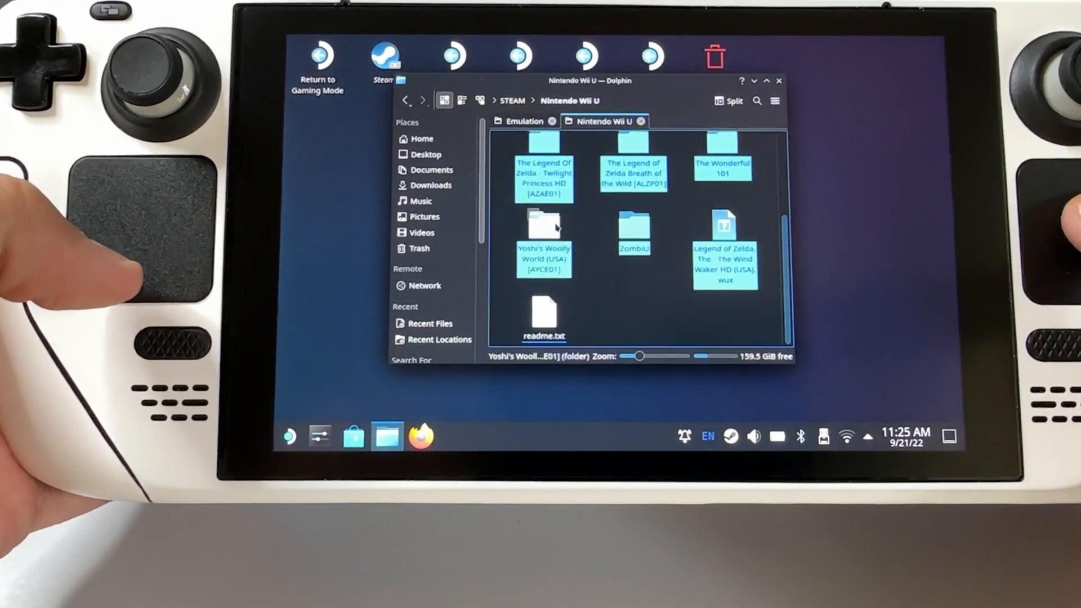
left_click(529, 120)
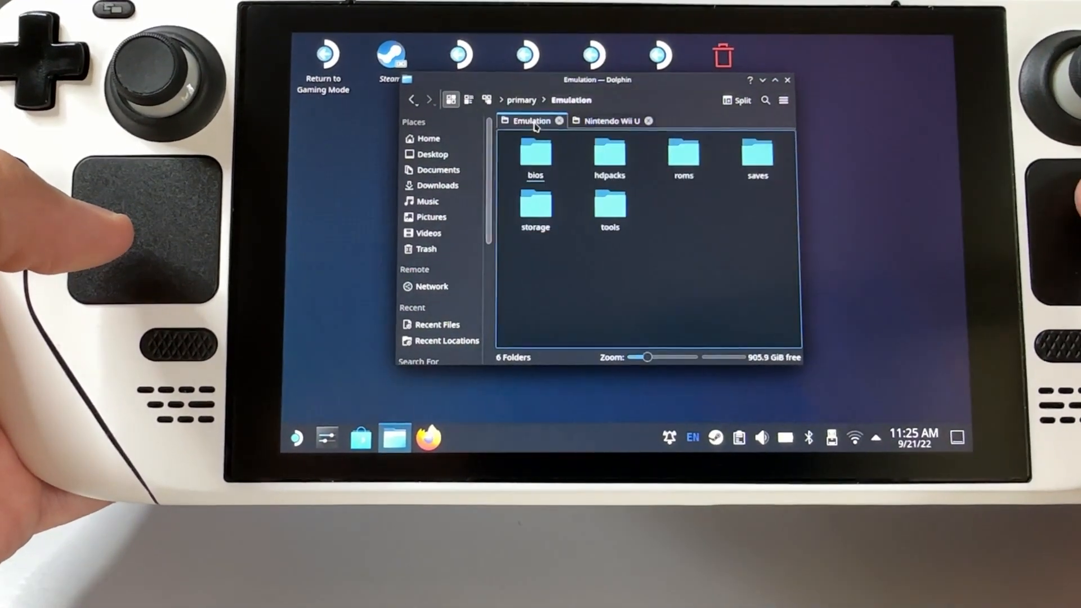
double_click(683, 155)
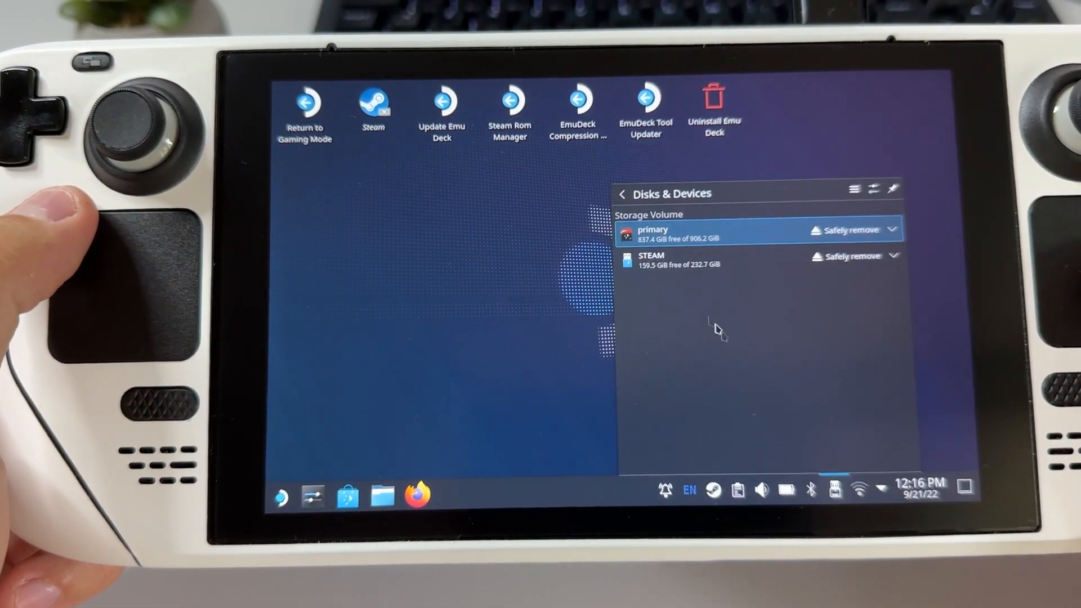
Copy keys.txt from the STEAM drive, then show the connected storage volumes
left_click(669, 260)
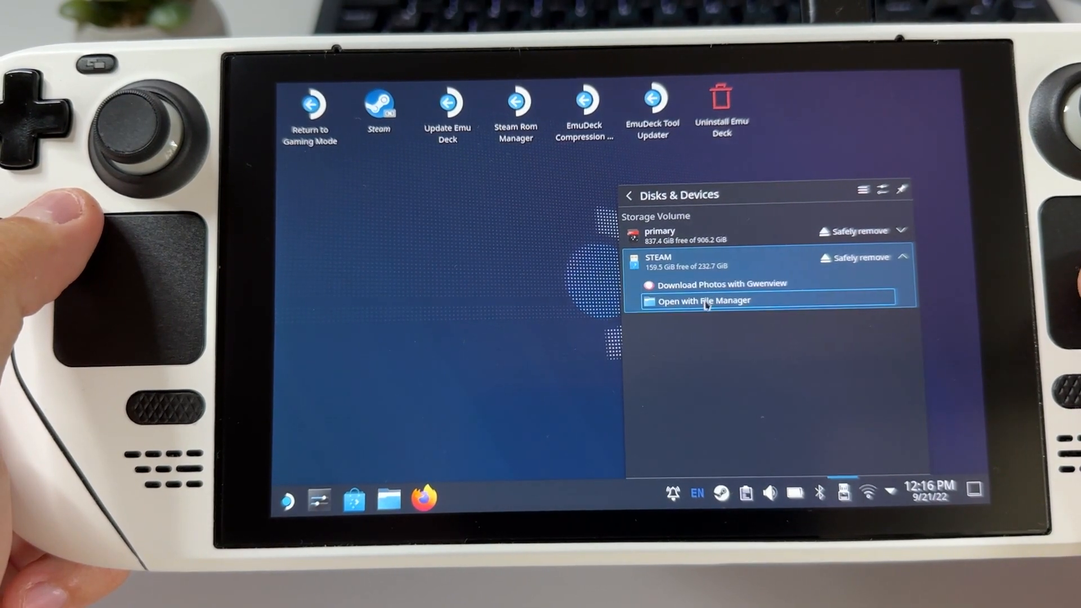
left_click(703, 301)
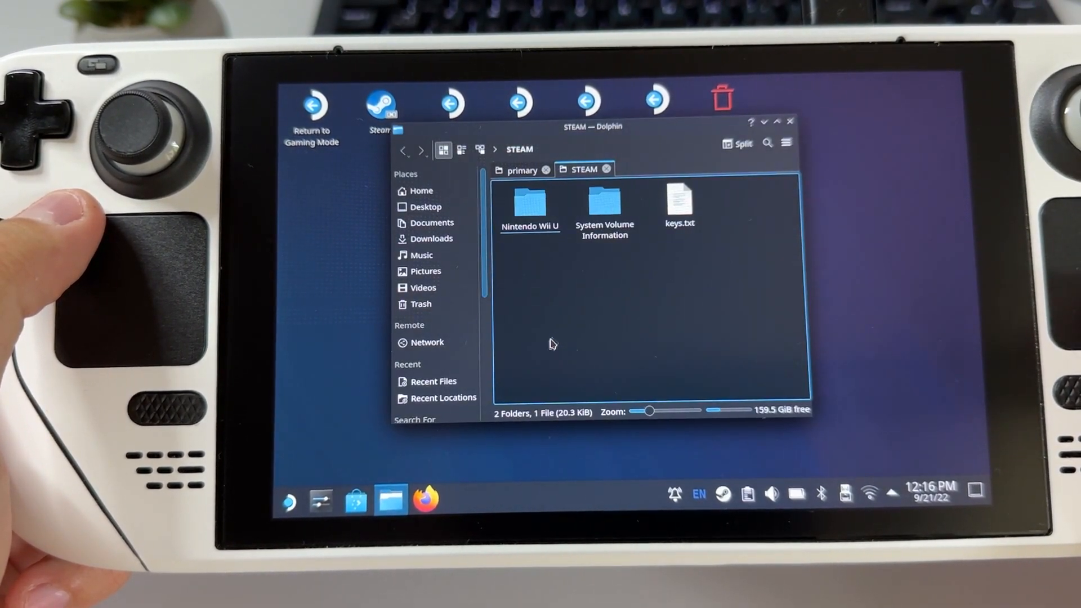
left_click(685, 204)
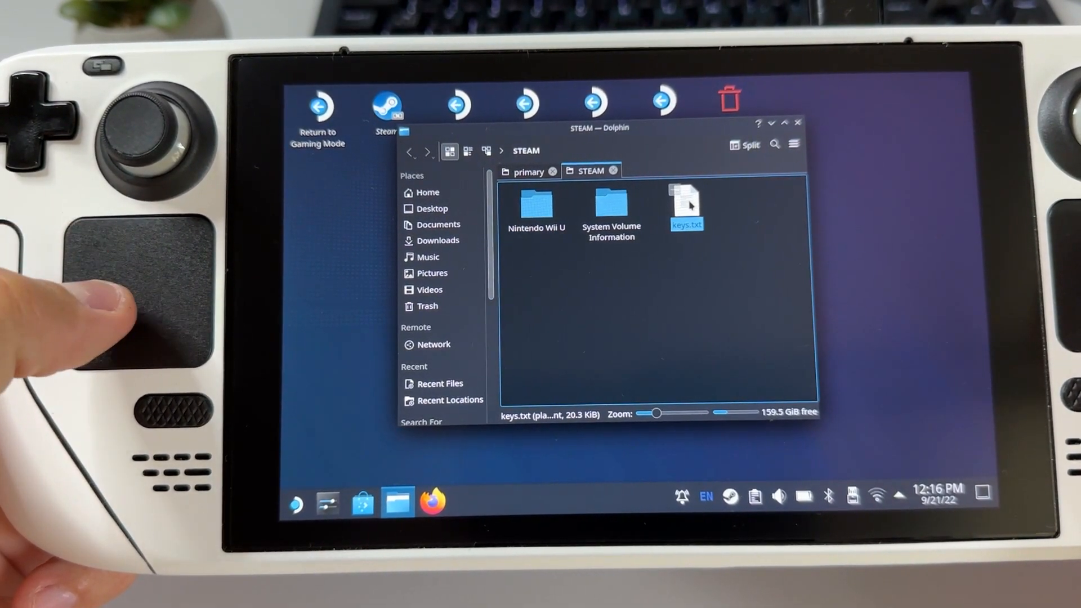
right_click(685, 207)
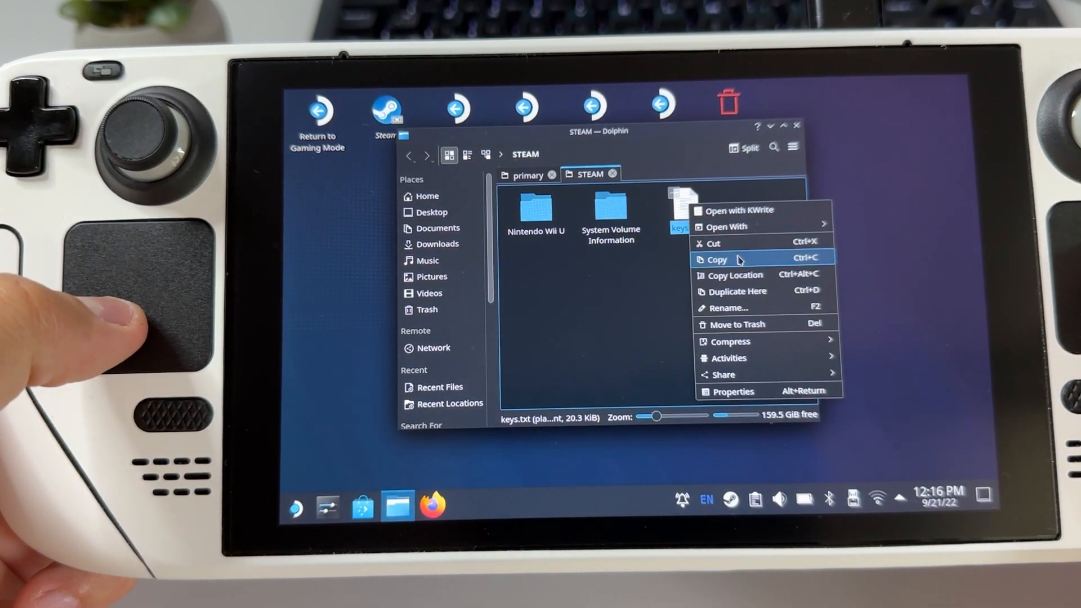
left_click(715, 260)
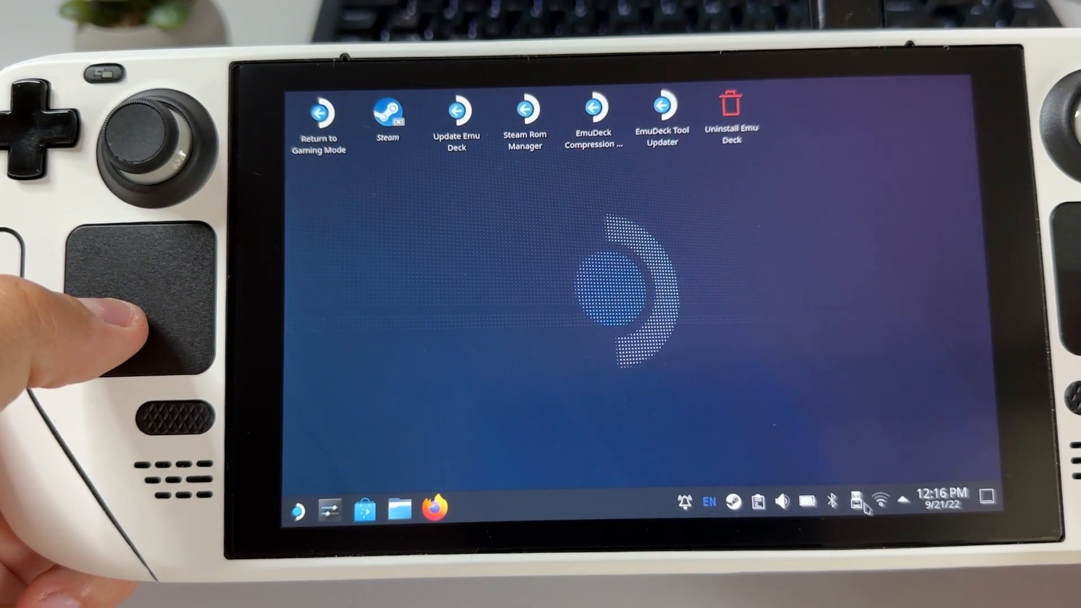
left_click(860, 502)
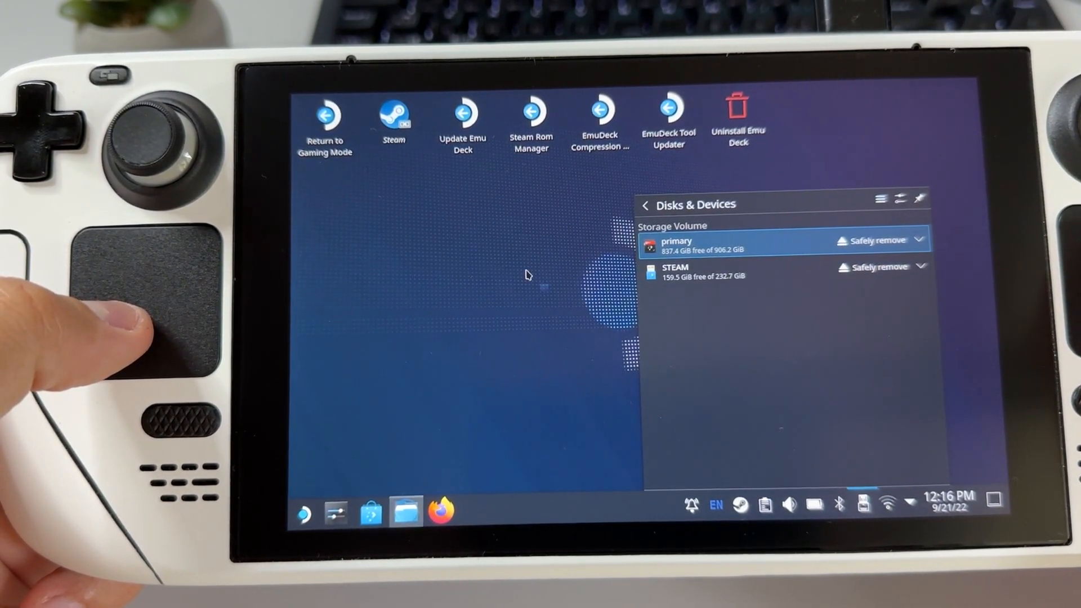
Browse the primary drive to Emulation/roms/wiiu and paste keys.txt there
left_click(675, 245)
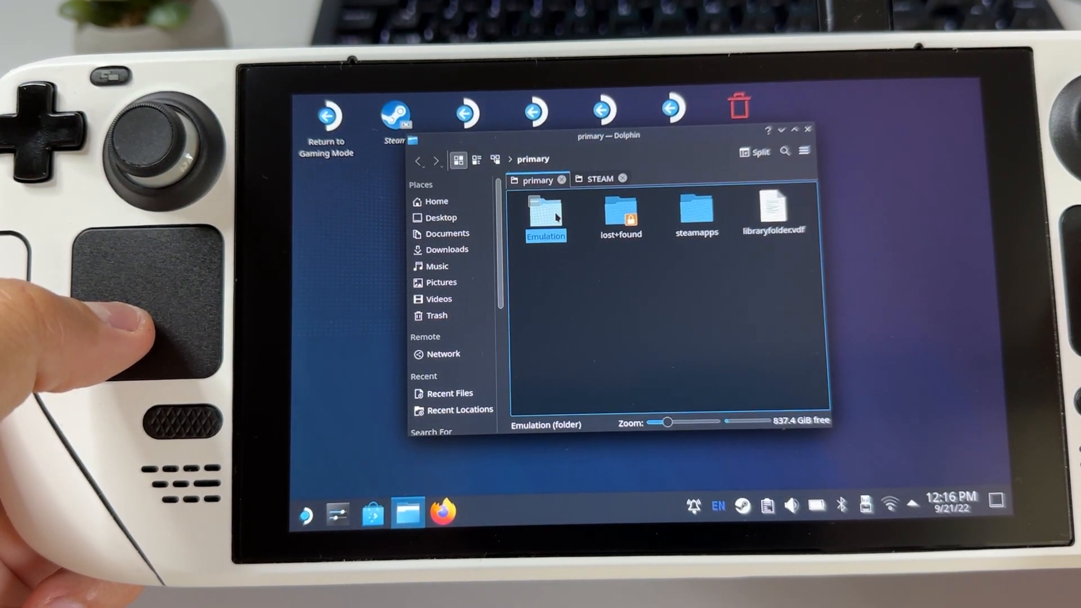
double_click(545, 214)
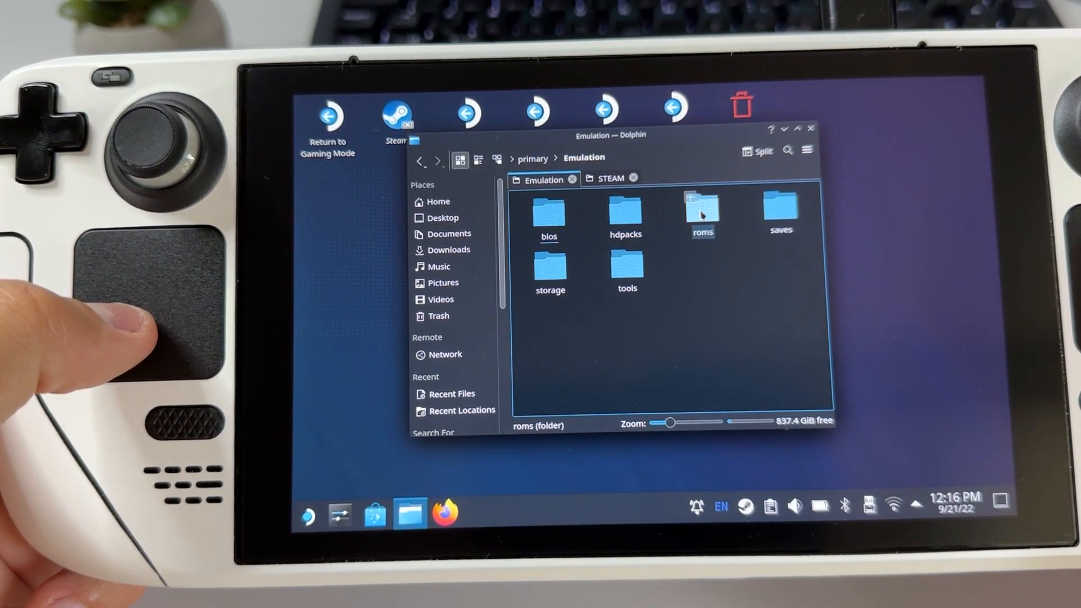
double_click(702, 209)
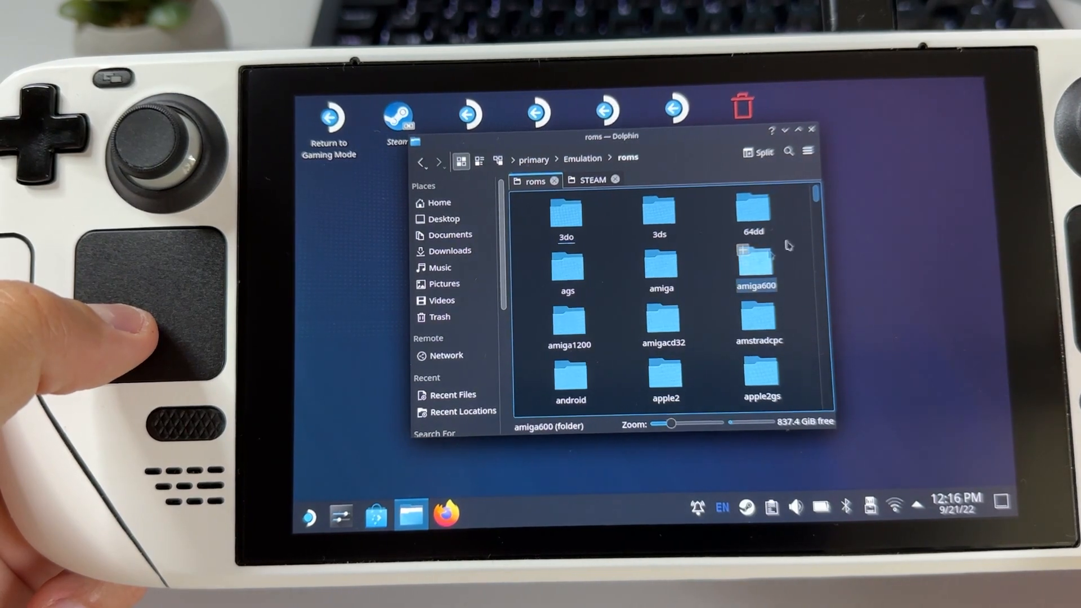
scroll("down", 3)
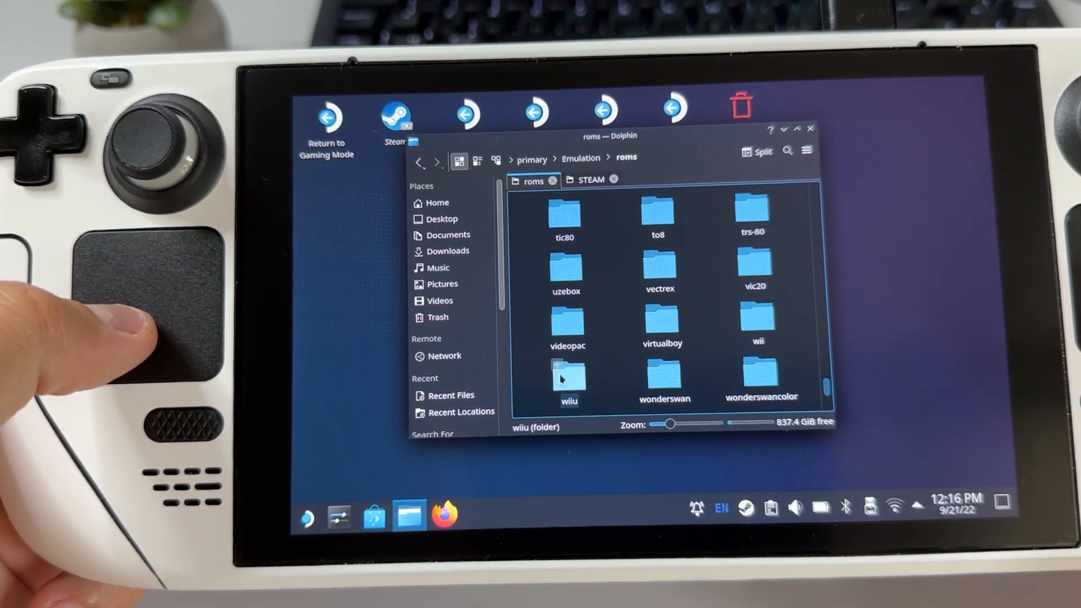
double_click(565, 372)
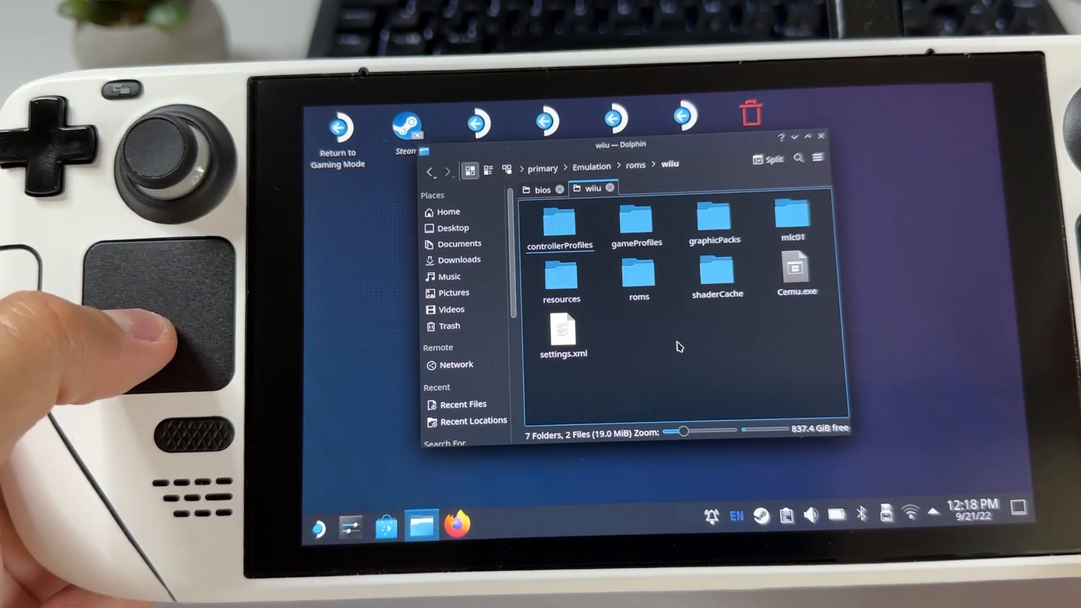
right_click(679, 348)
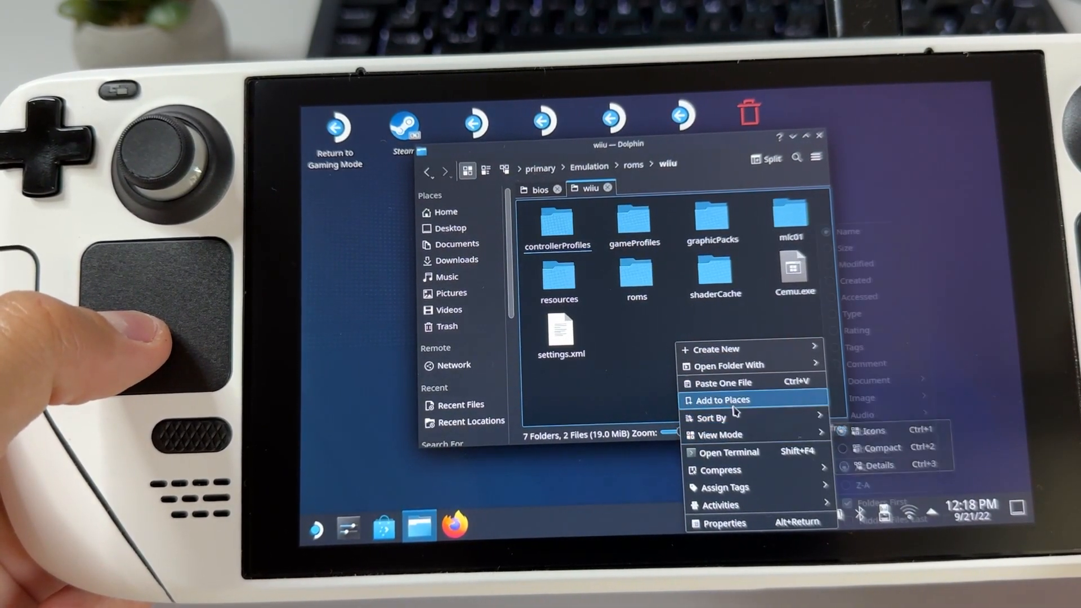
left_click(724, 382)
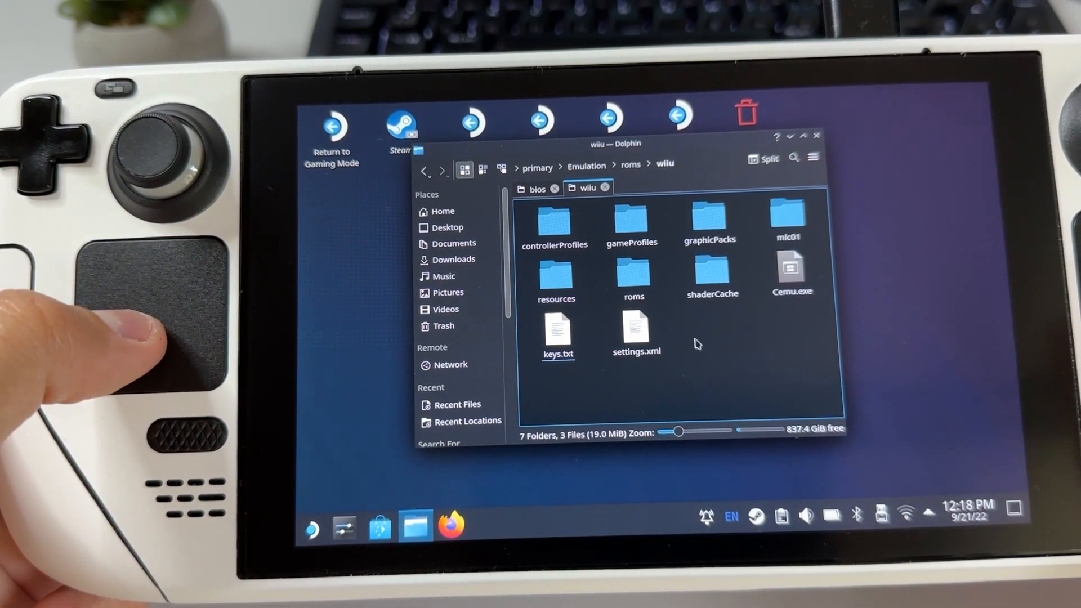
left_click(790, 269)
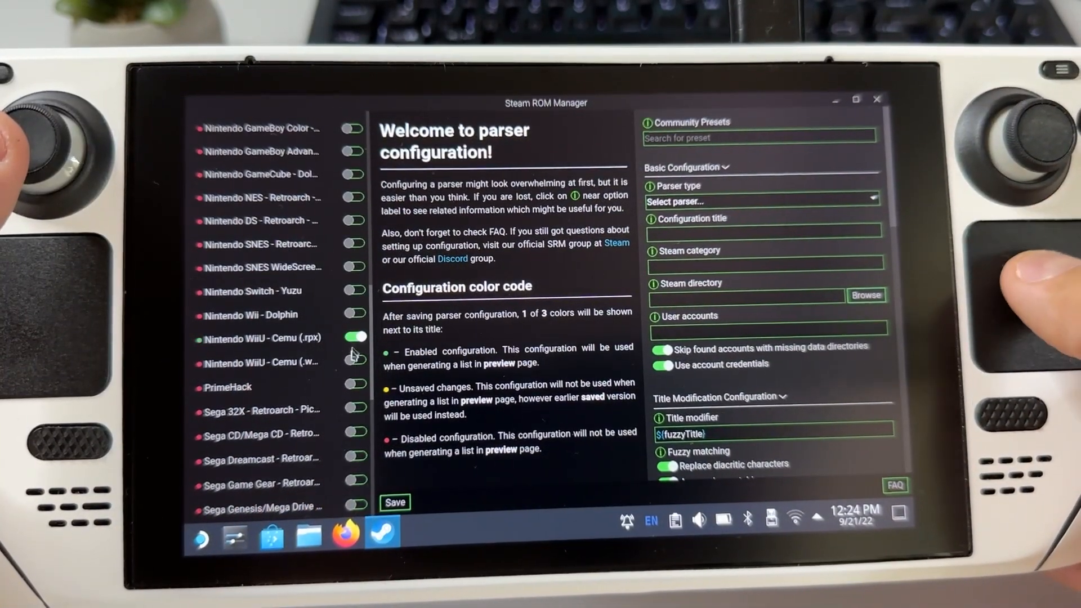
Enable the Nintendo WiiU - Cemu (.rpx) parser, then generate and save the 12-title app list
left_click(355, 362)
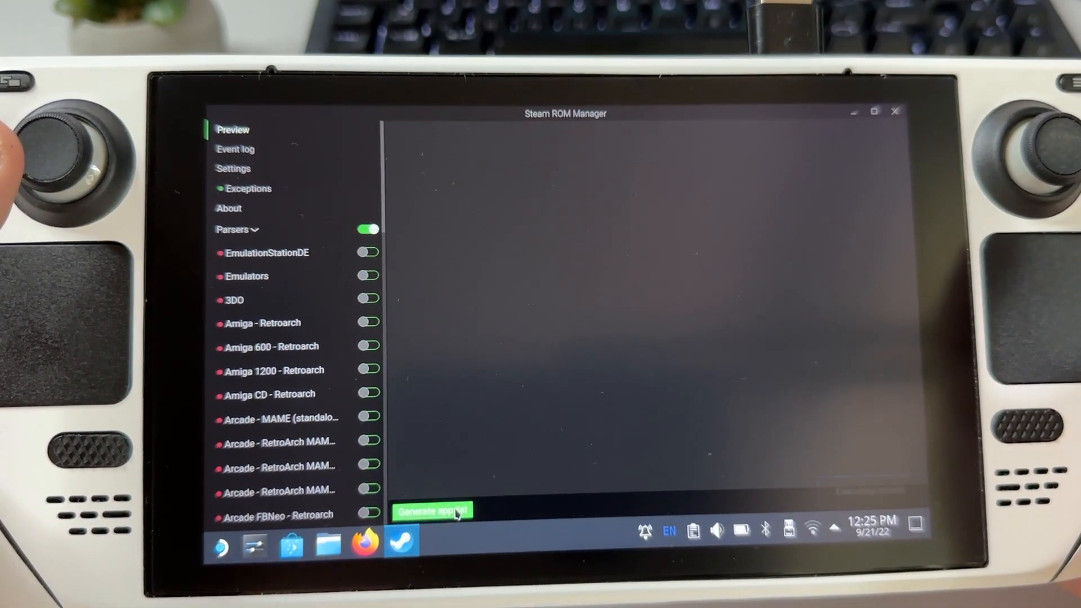
left_click(432, 510)
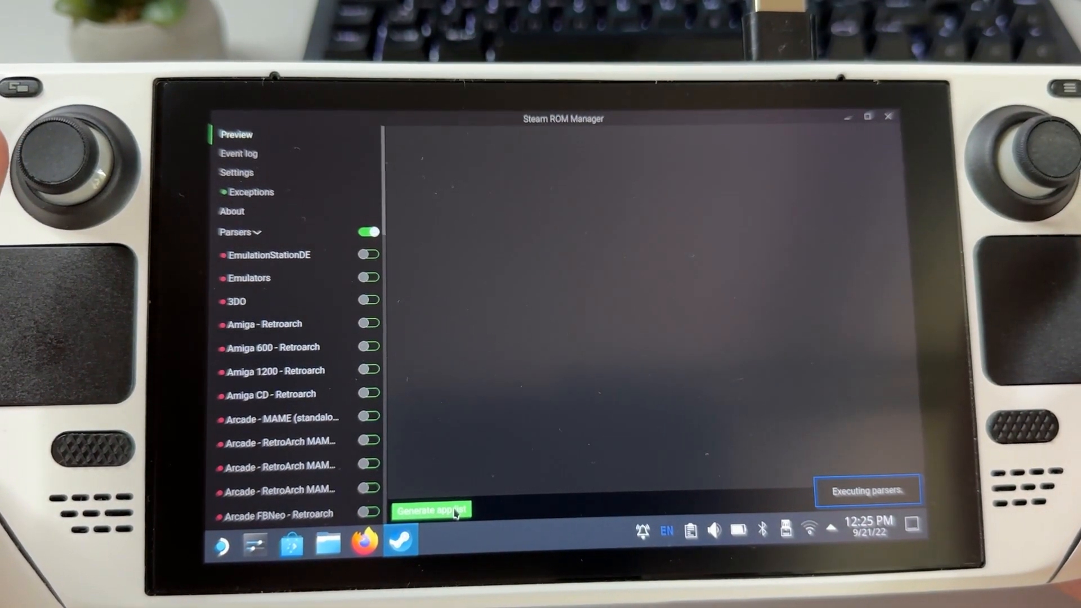
left_click(431, 510)
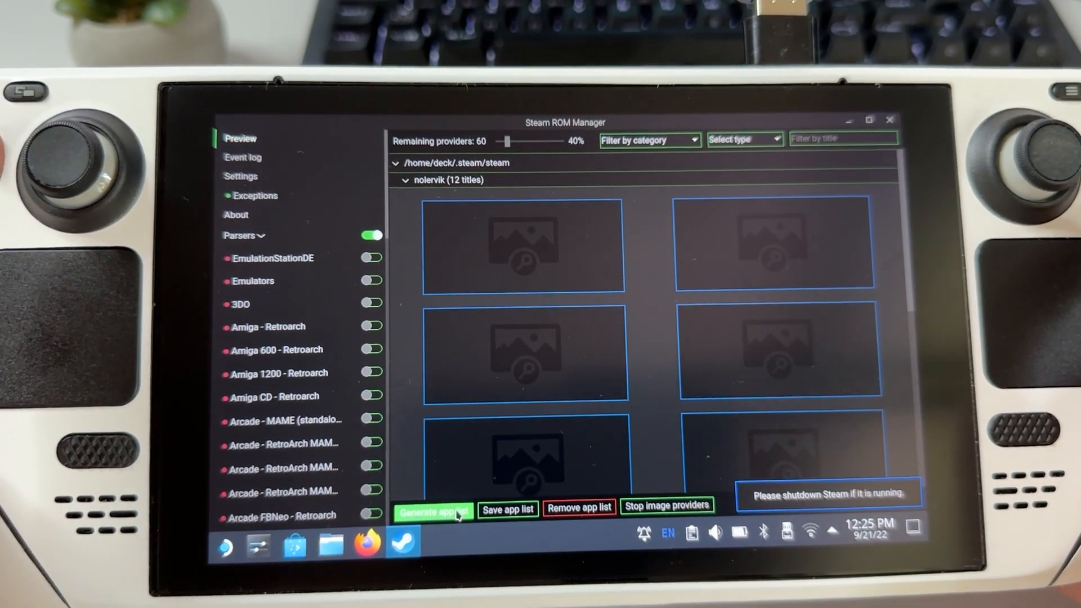
left_click(432, 510)
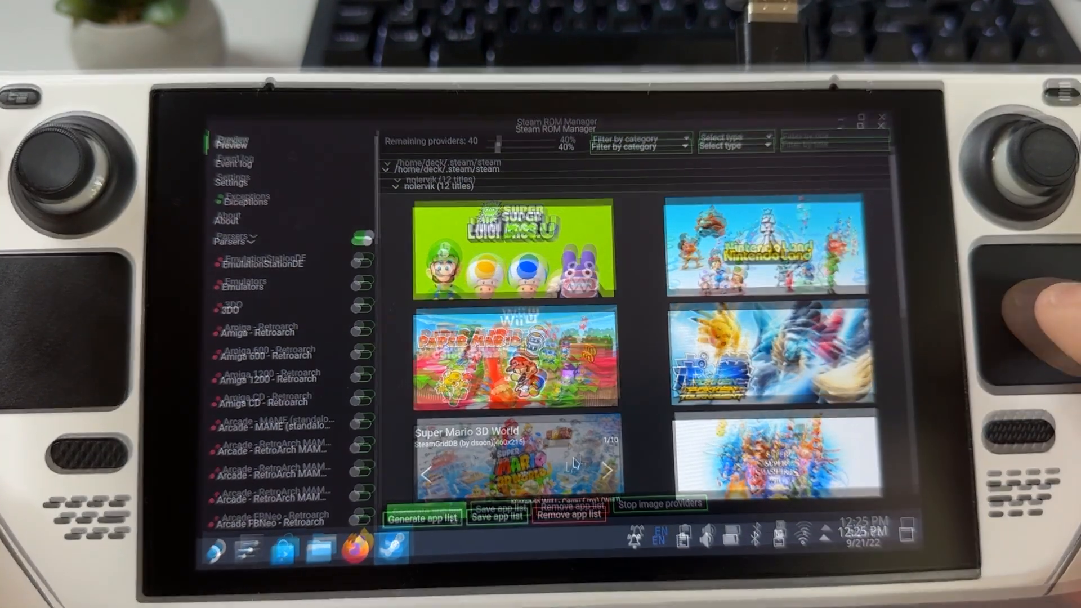
left_click(495, 515)
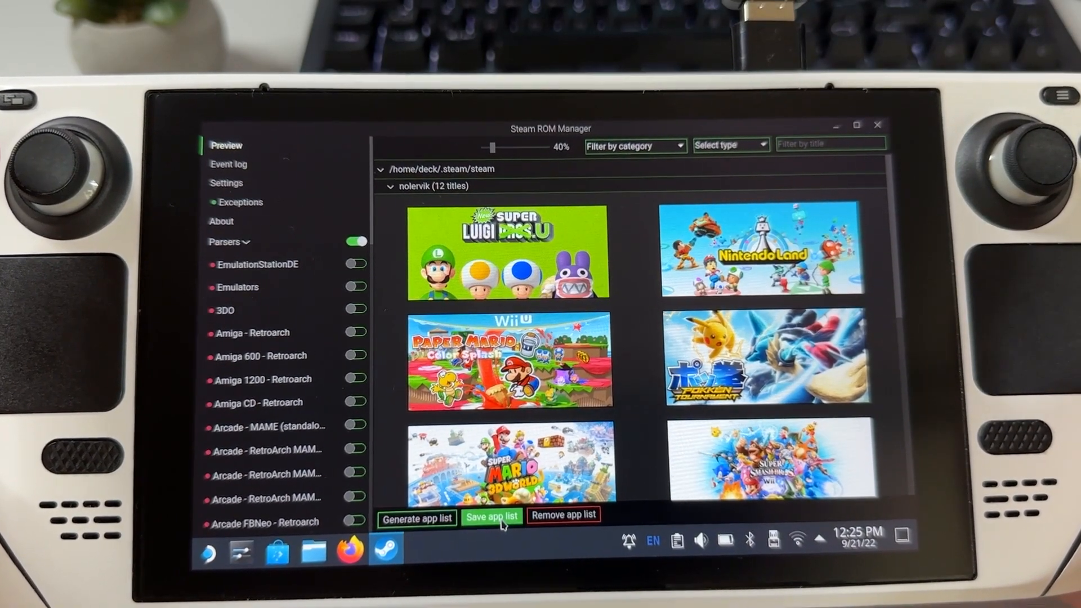
left_click(492, 517)
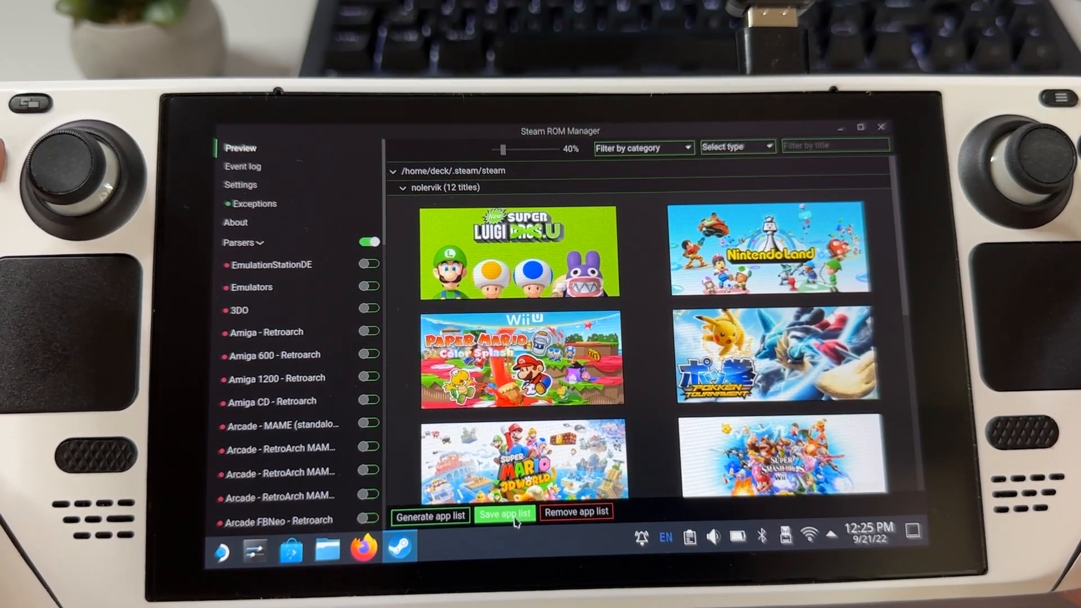
left_click(504, 516)
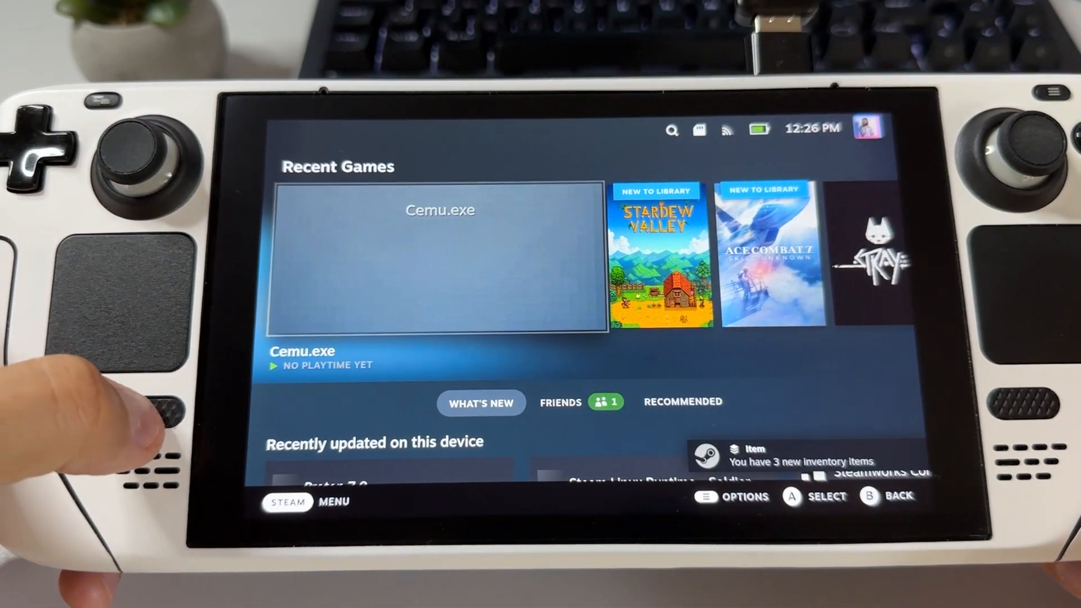
From the Steam menu, go to Library, Collections, and open WIIU with its 12 titles
left_click(286, 501)
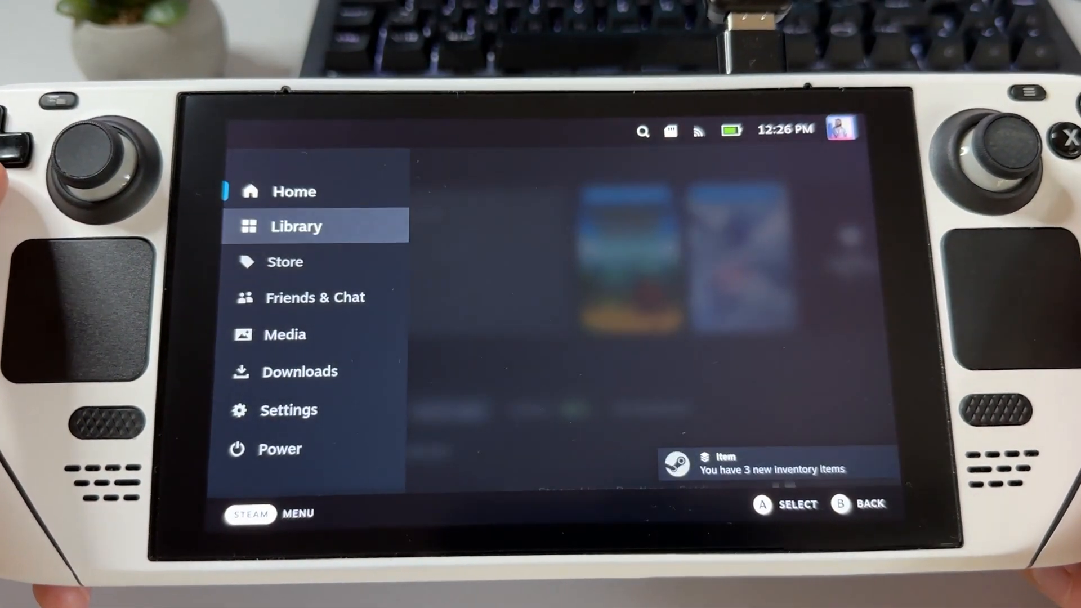
left_click(296, 226)
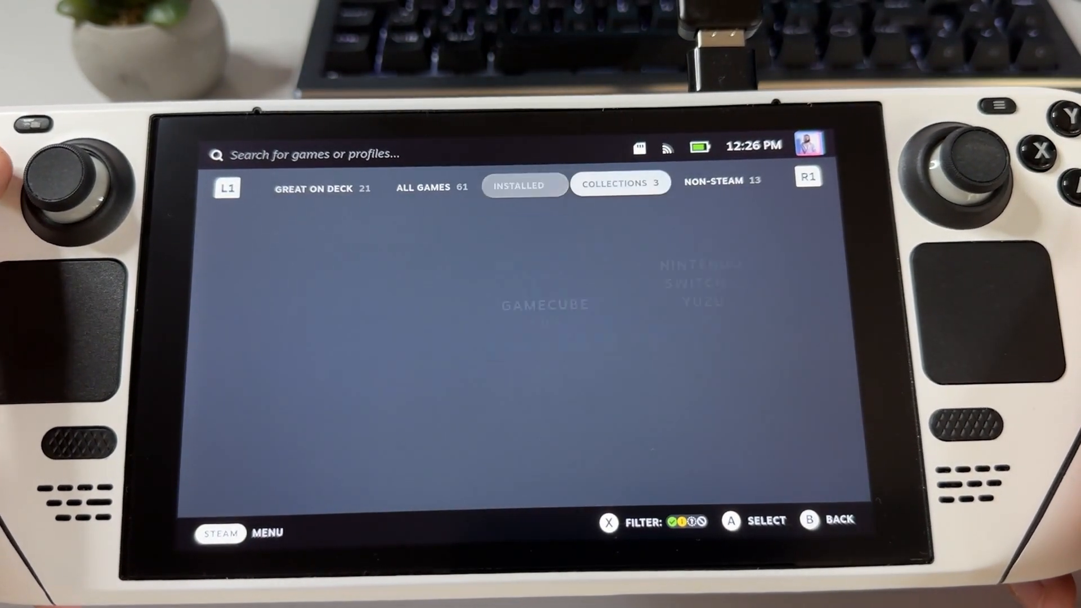
left_click(619, 184)
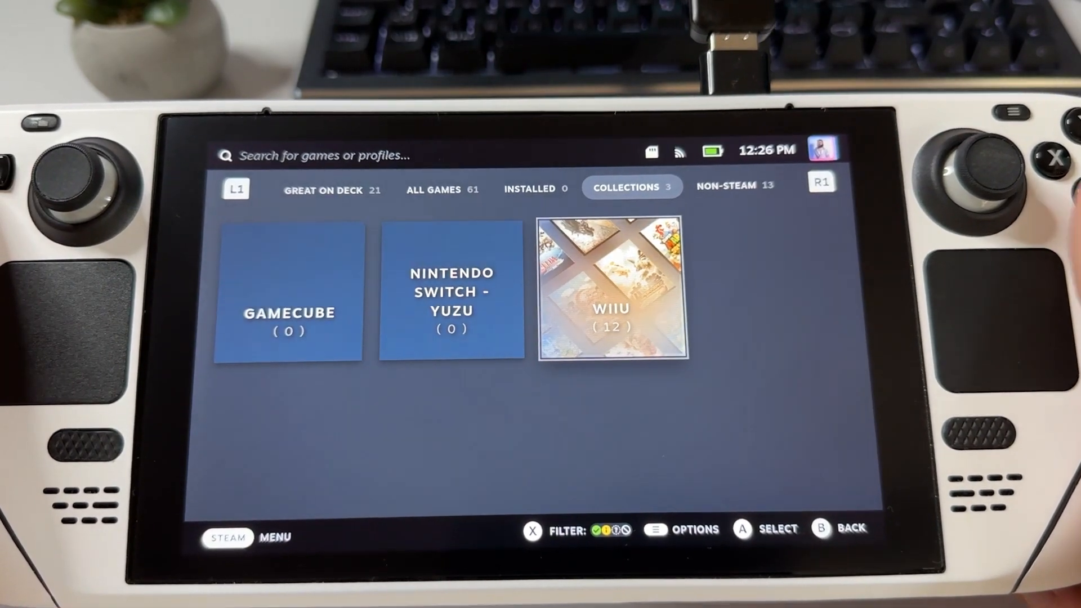
left_click(611, 288)
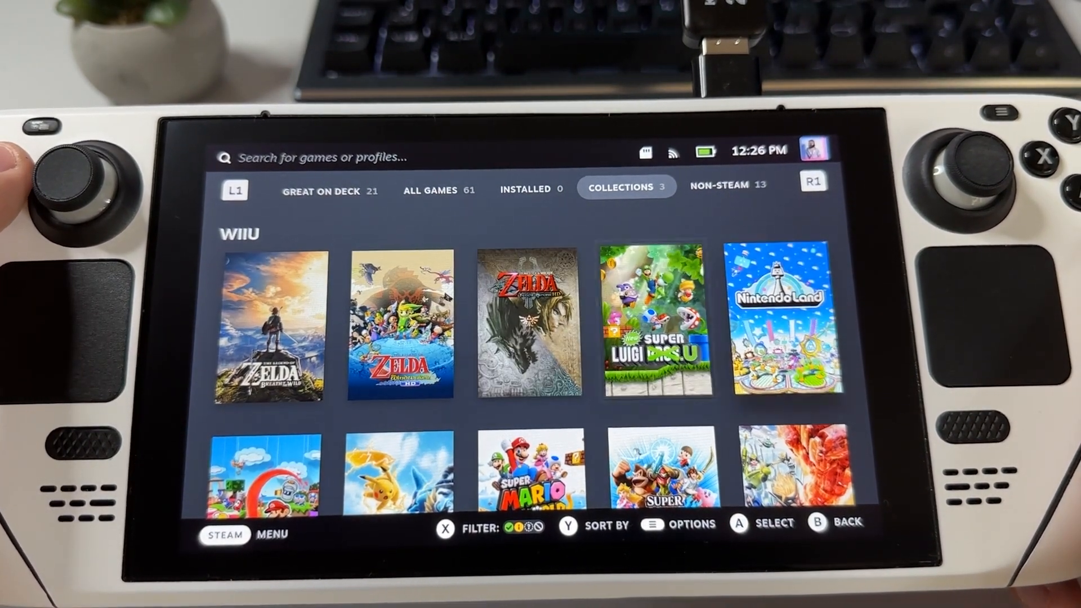